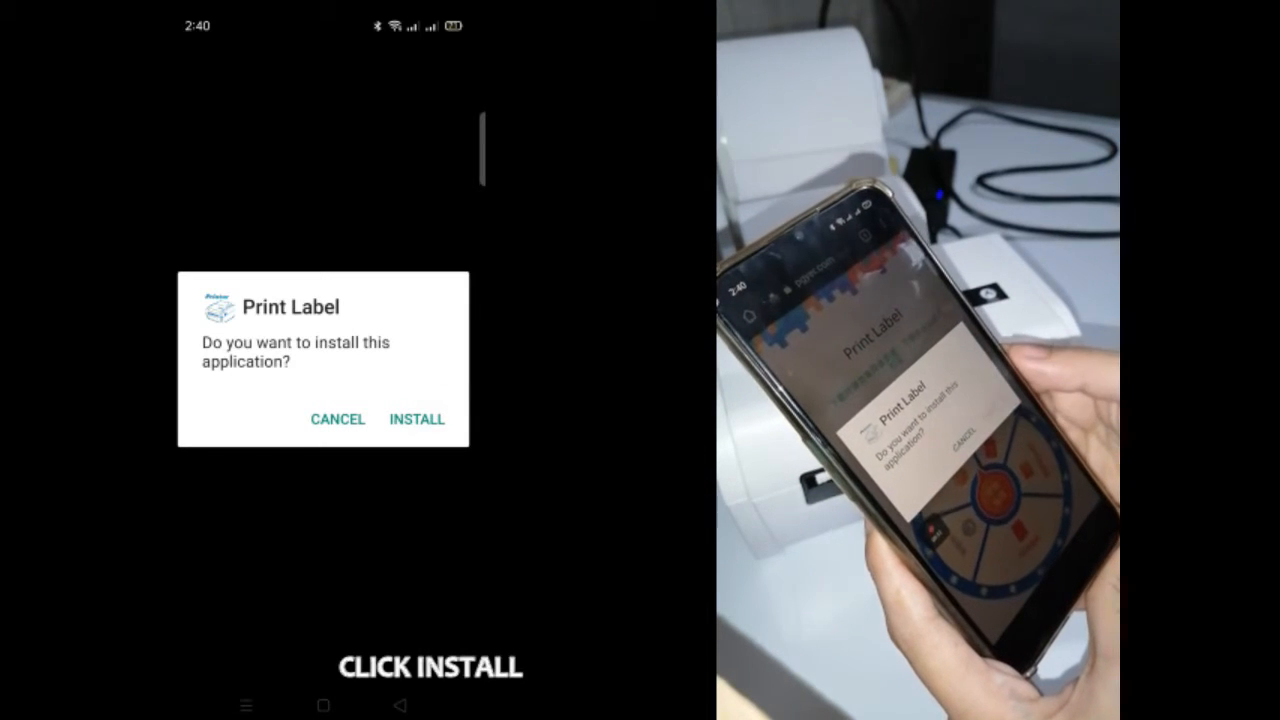
Install the Print Label app from the installer prompt and launch it.
left_click(416, 420)
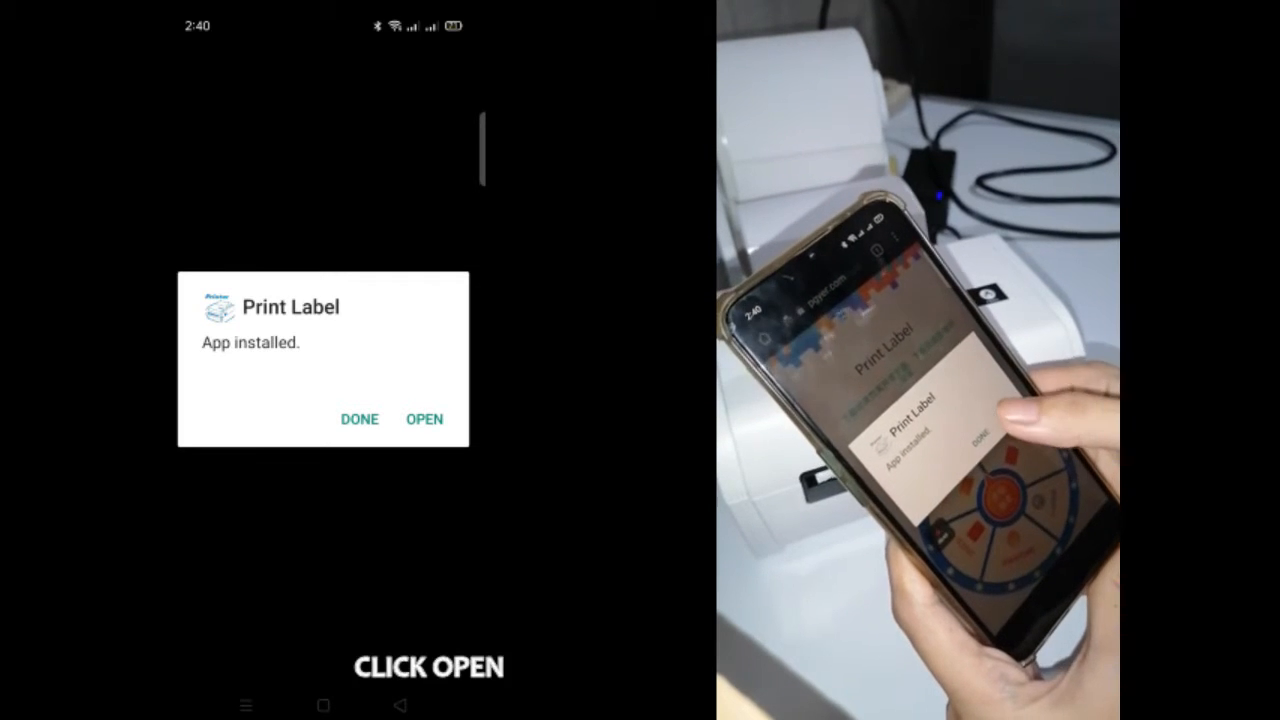
left_click(424, 420)
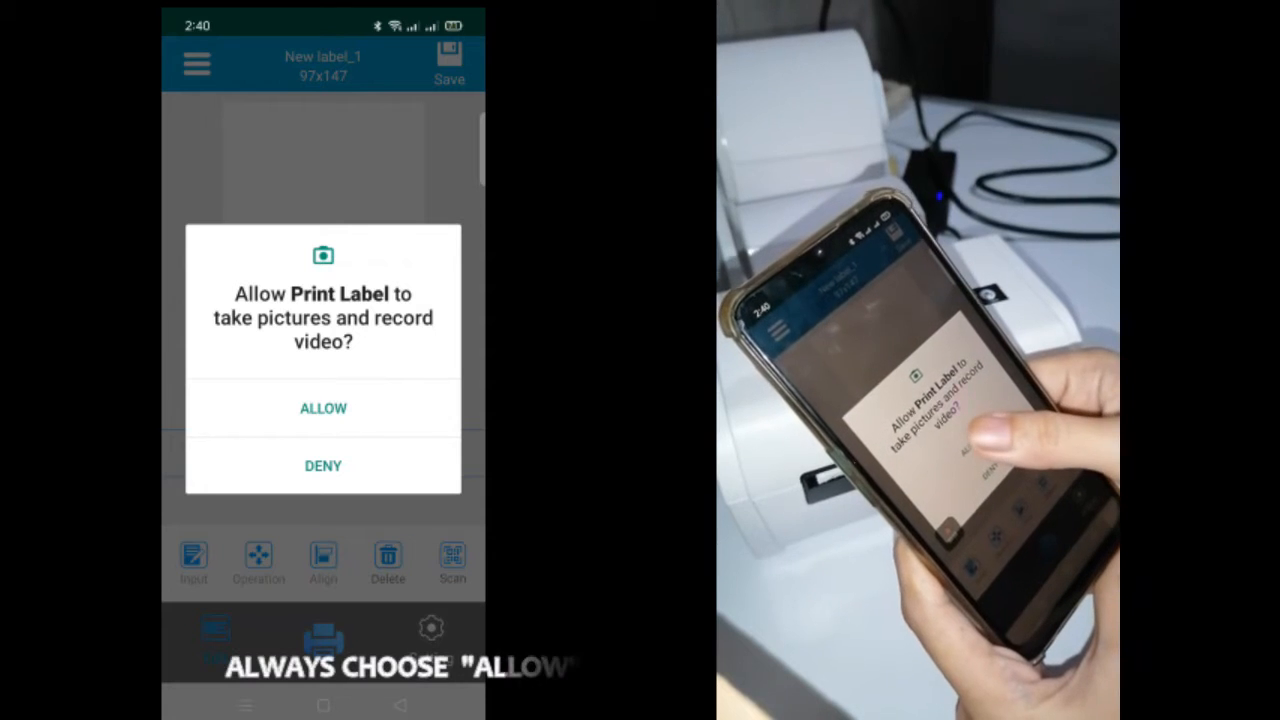
Grant Print Label camera, while-in-use location and file access, reaching the blank label canvas.
left_click(322, 408)
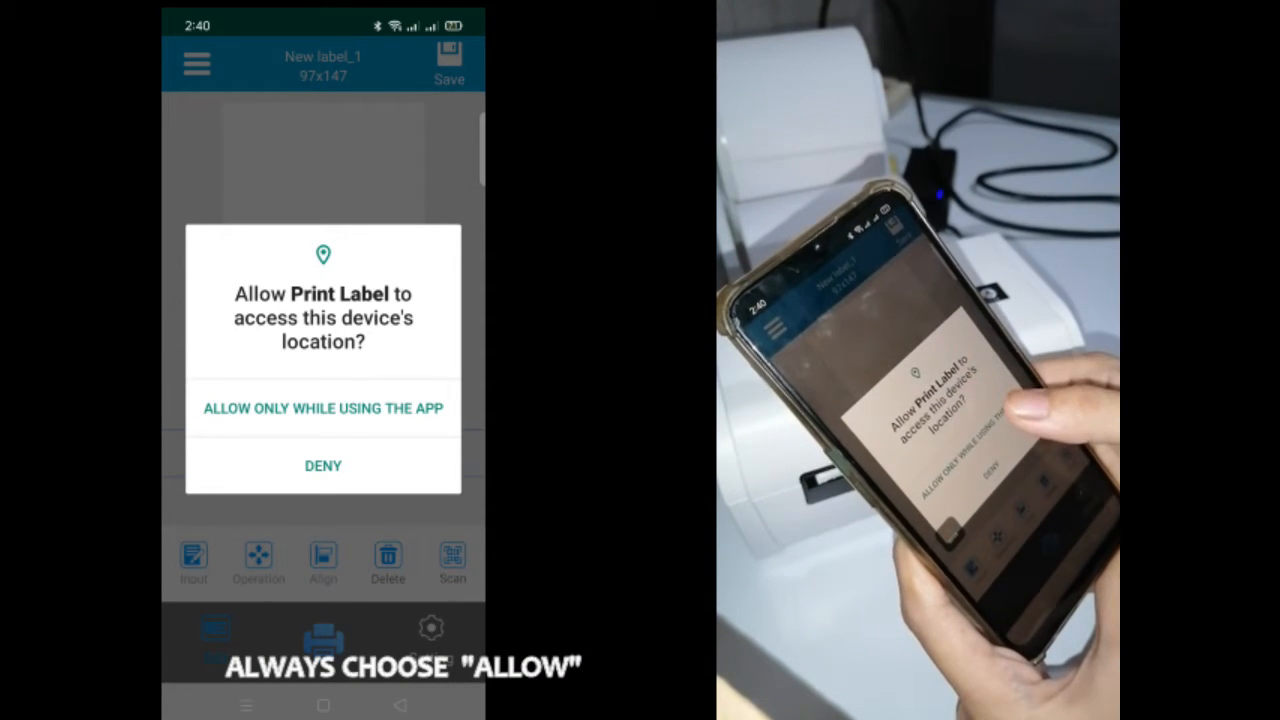
left_click(322, 408)
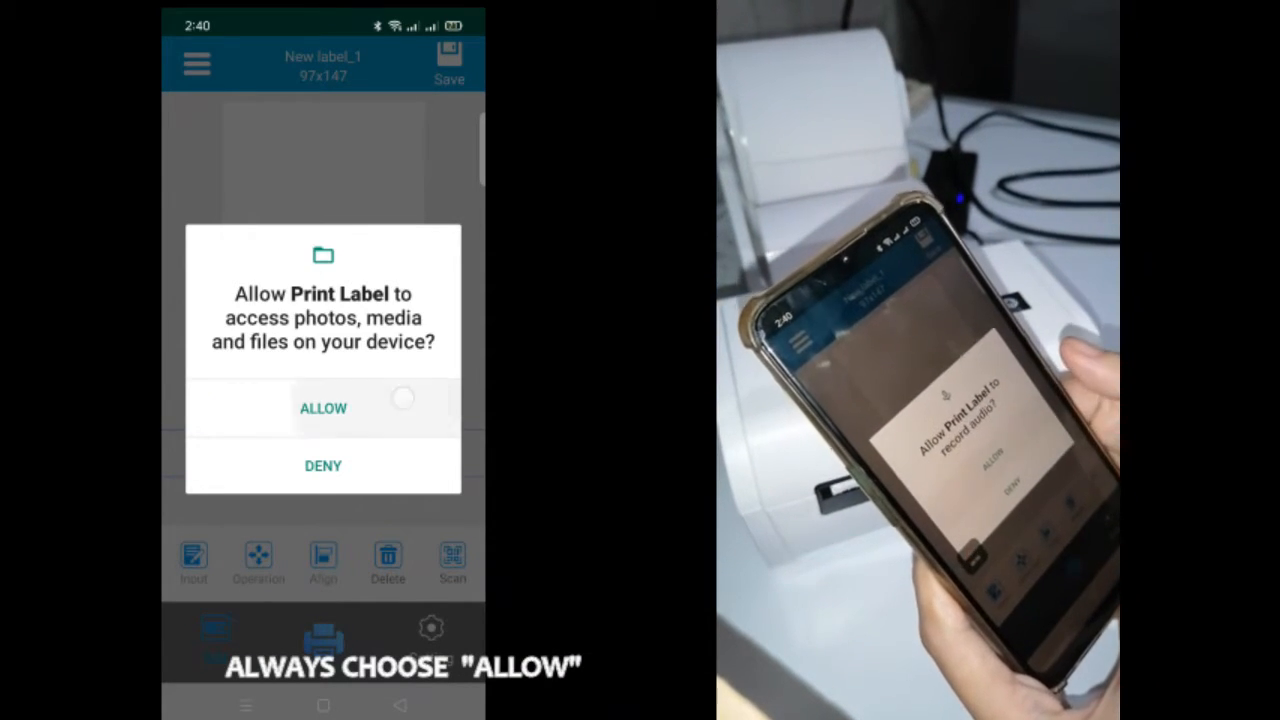
left_click(324, 408)
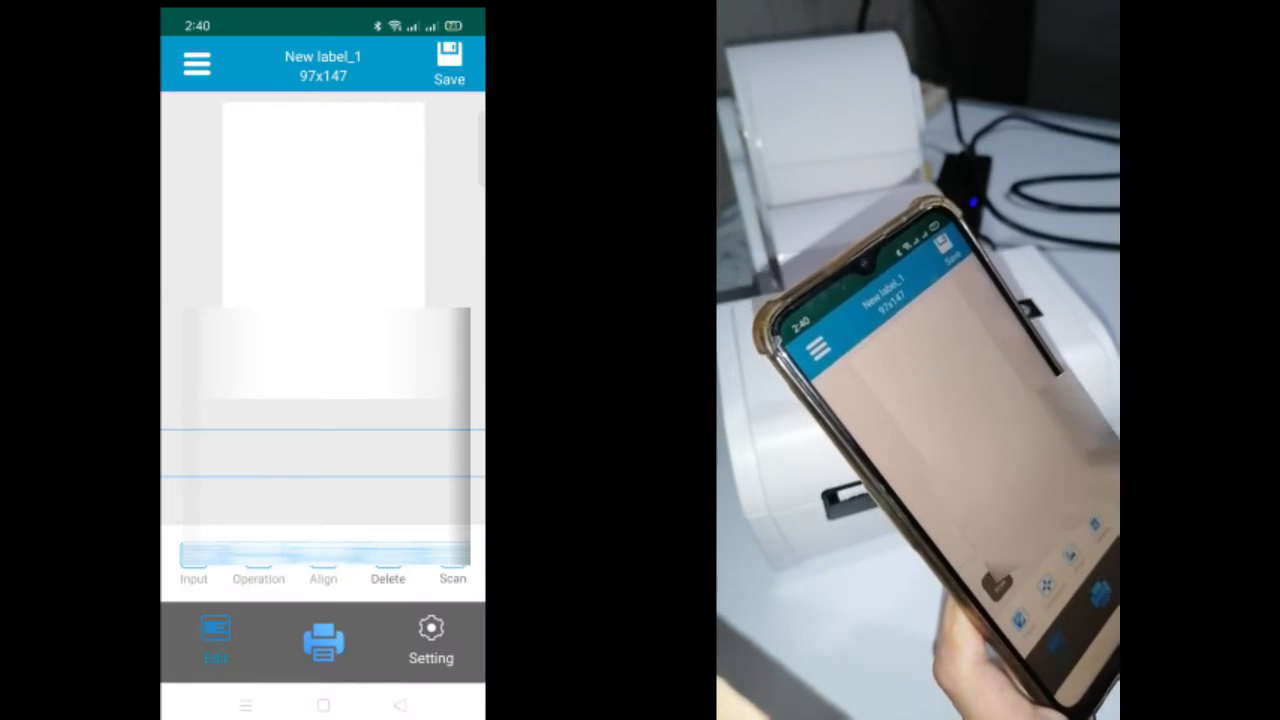
Toggle the Bluetooth quick-settings tile off and back on so Bluetooth is enabled.
left_click_drag(322, 20, 322, 300)
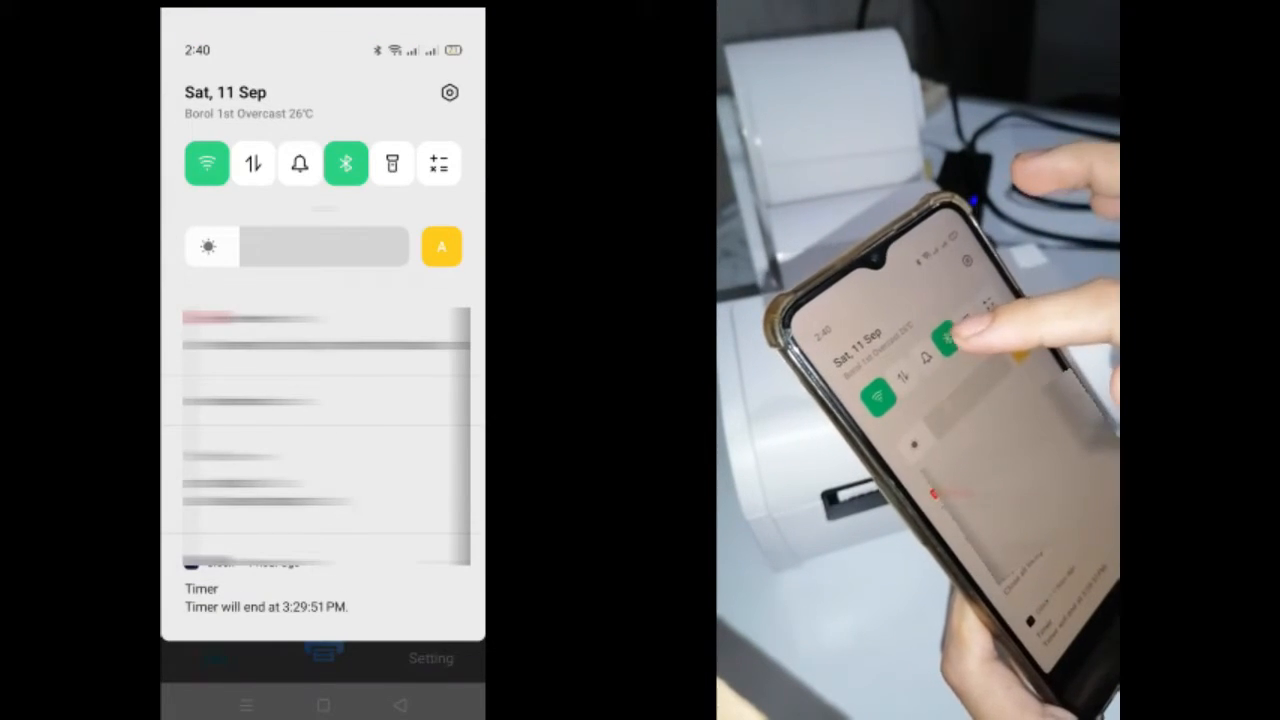
scroll("down", 3)
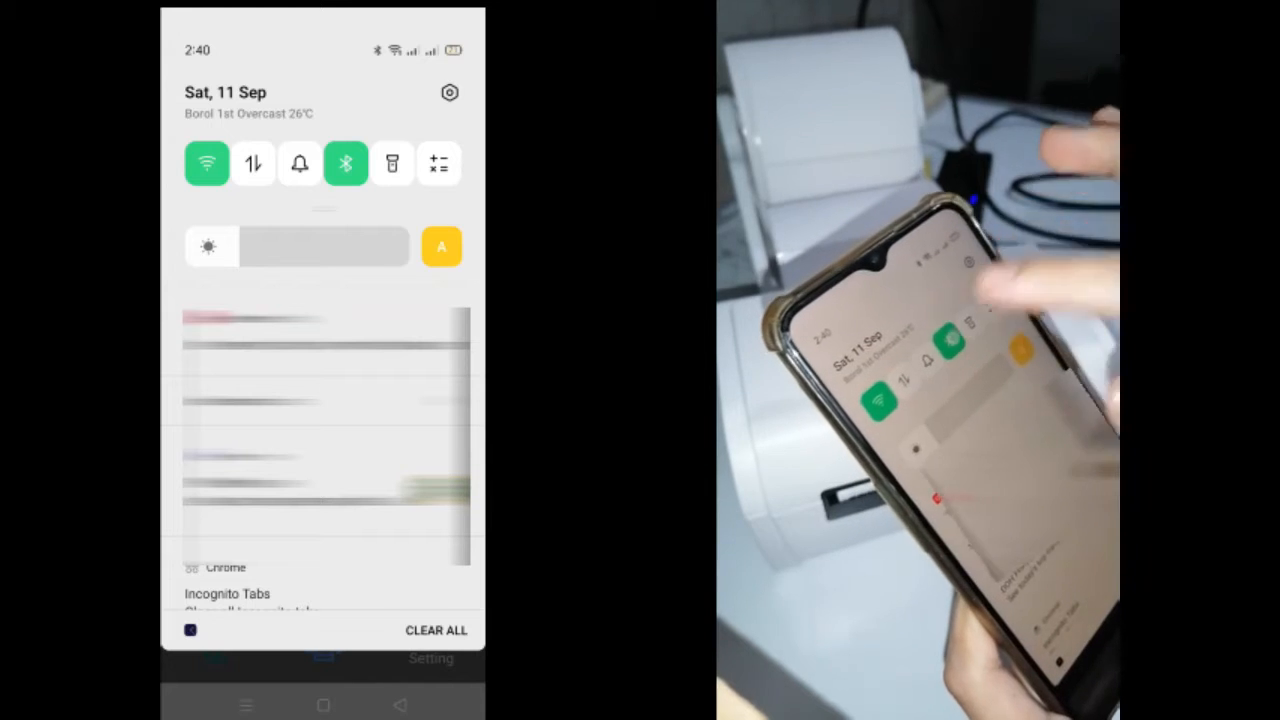
left_click(344, 164)
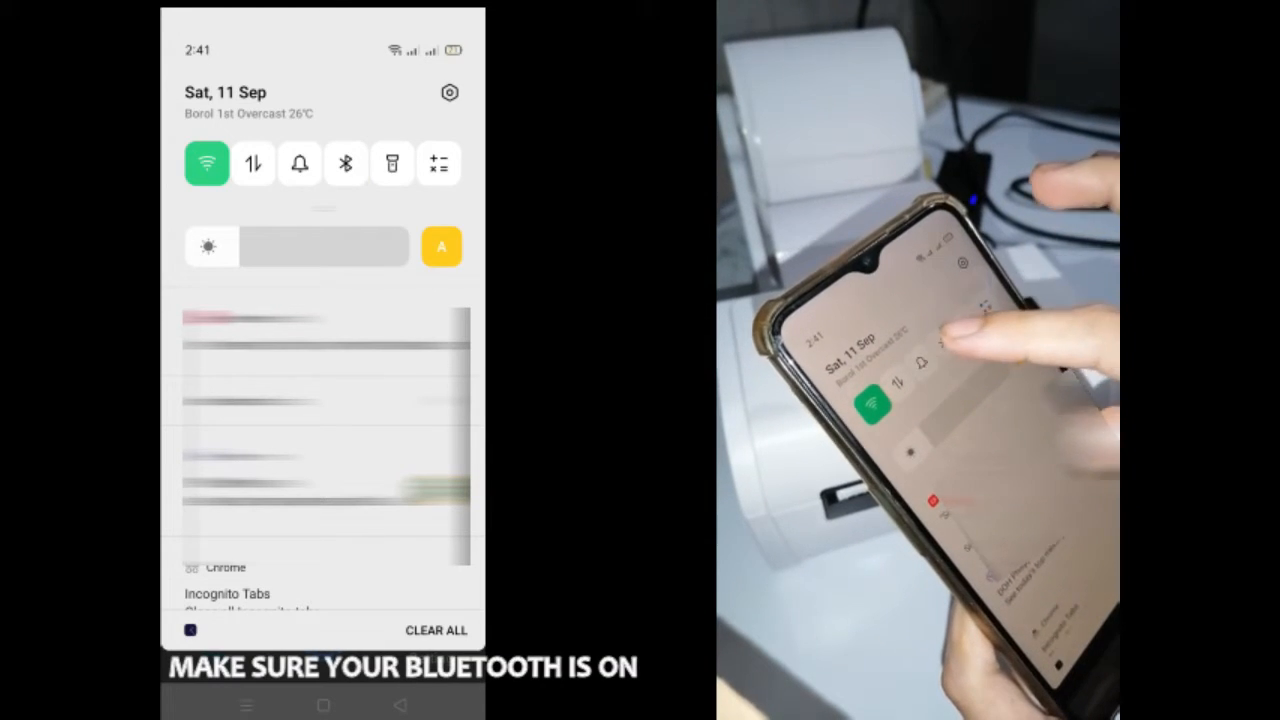
left_click(344, 164)
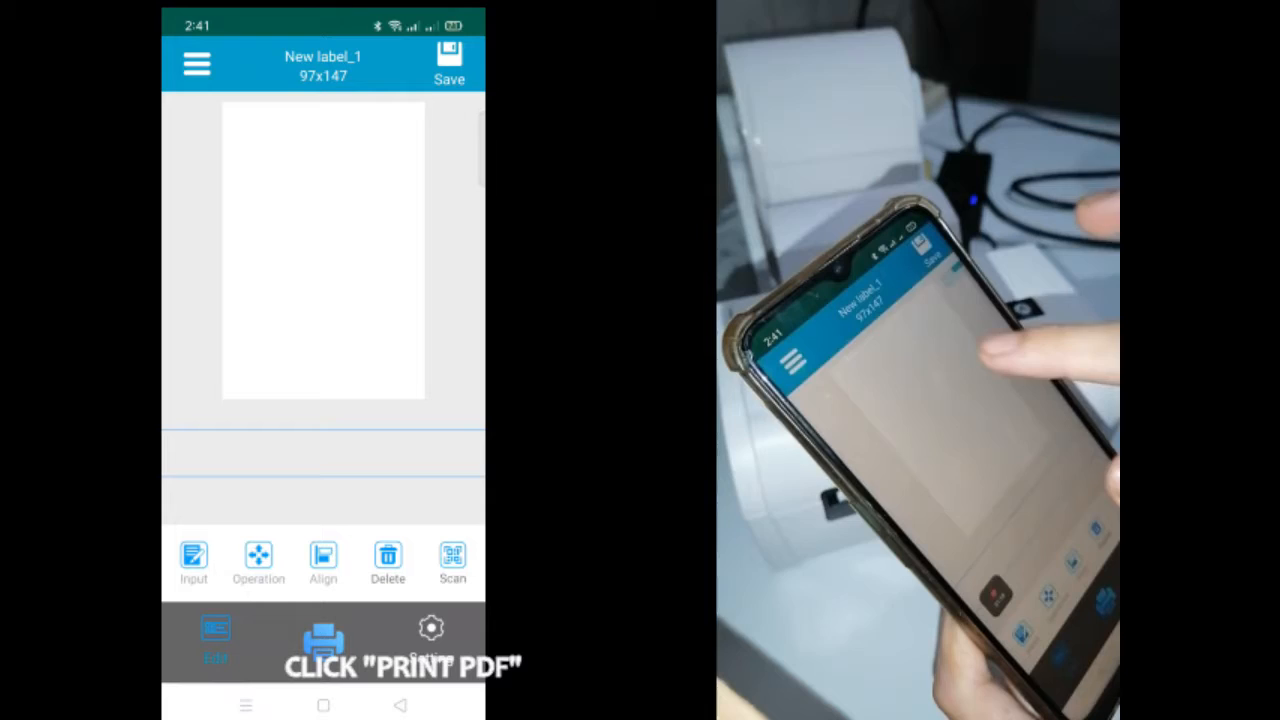
Navigate from Shopee's Me page through My Shop and Seller Assistant to the web Seller Centre.
left_click(324, 640)
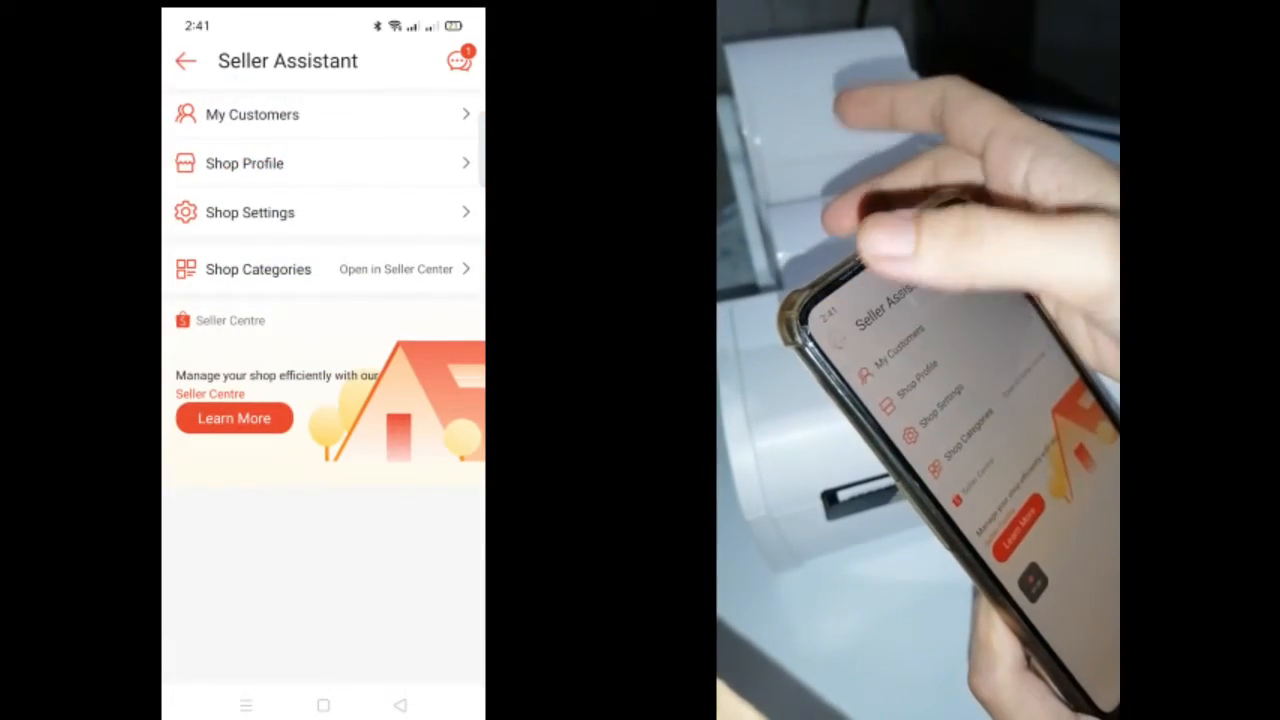
left_click(186, 60)
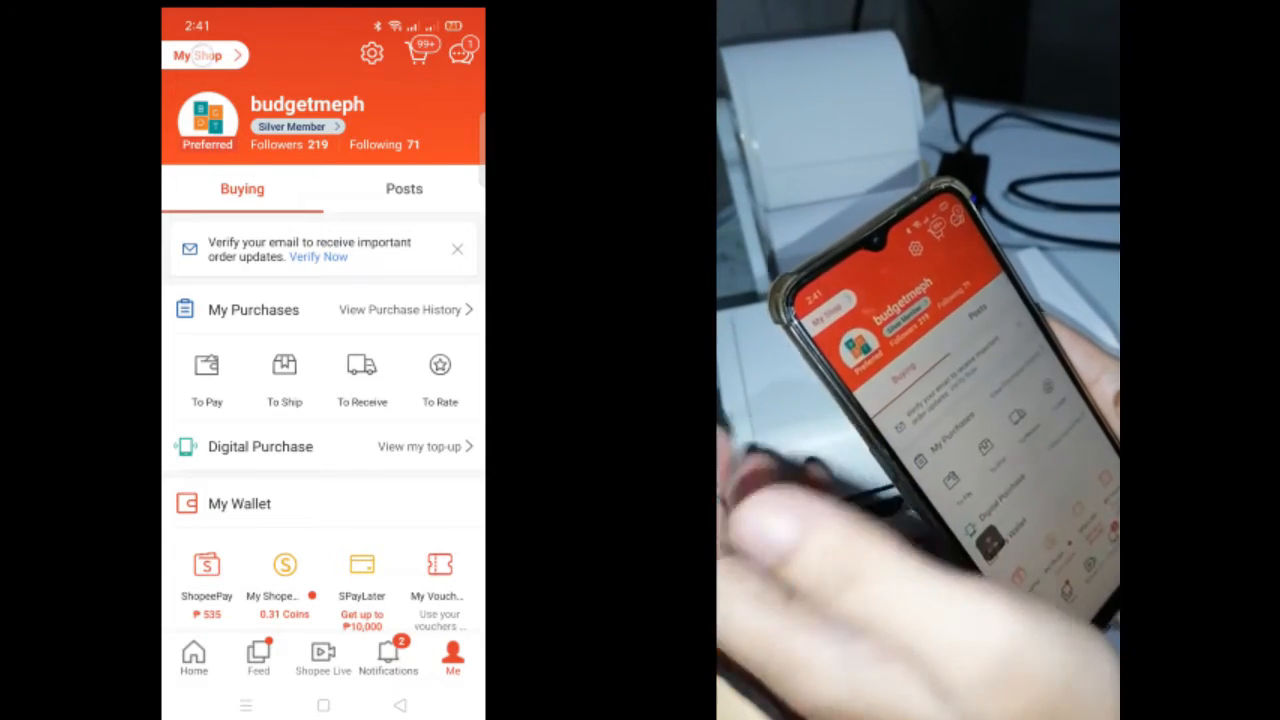
left_click(196, 56)
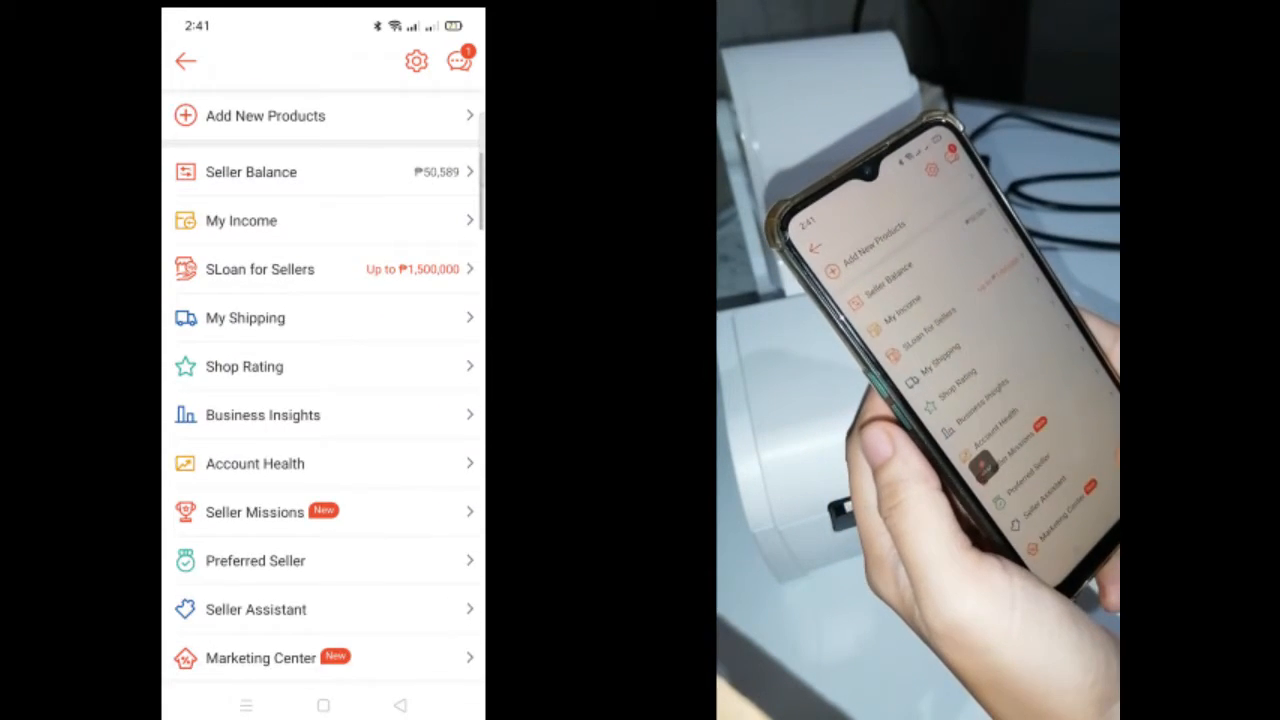
left_click(256, 608)
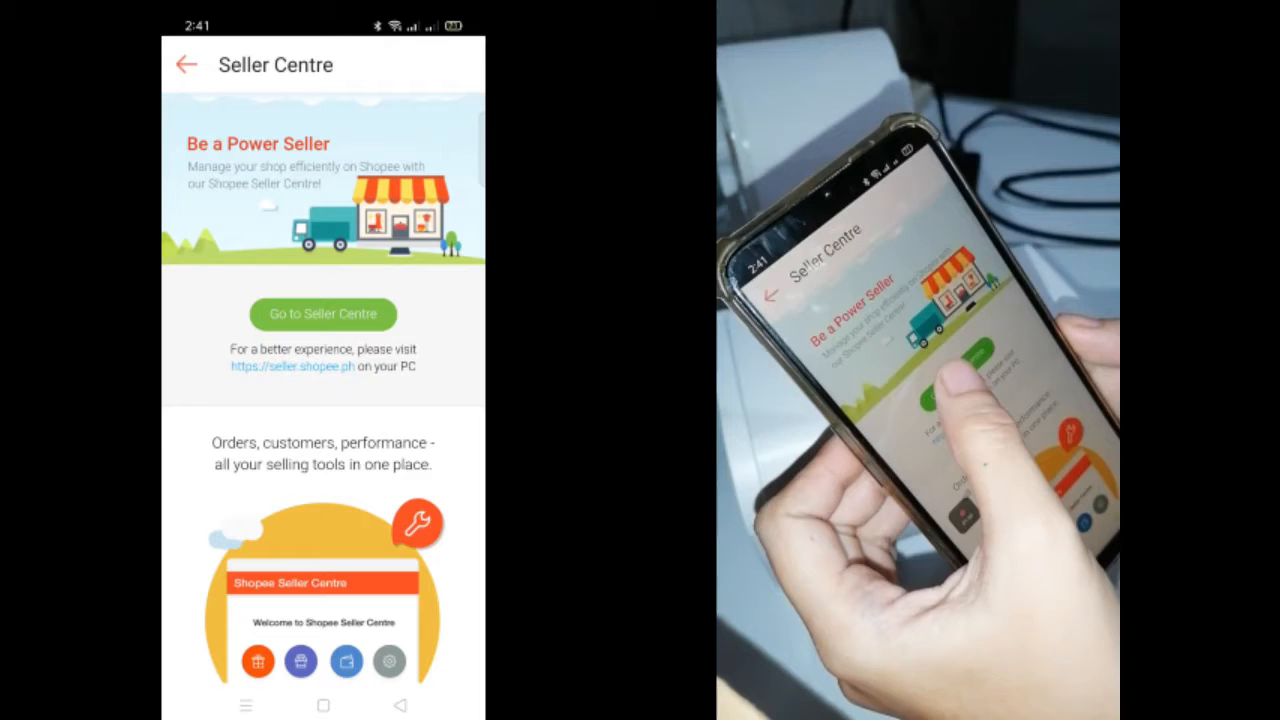
left_click(322, 312)
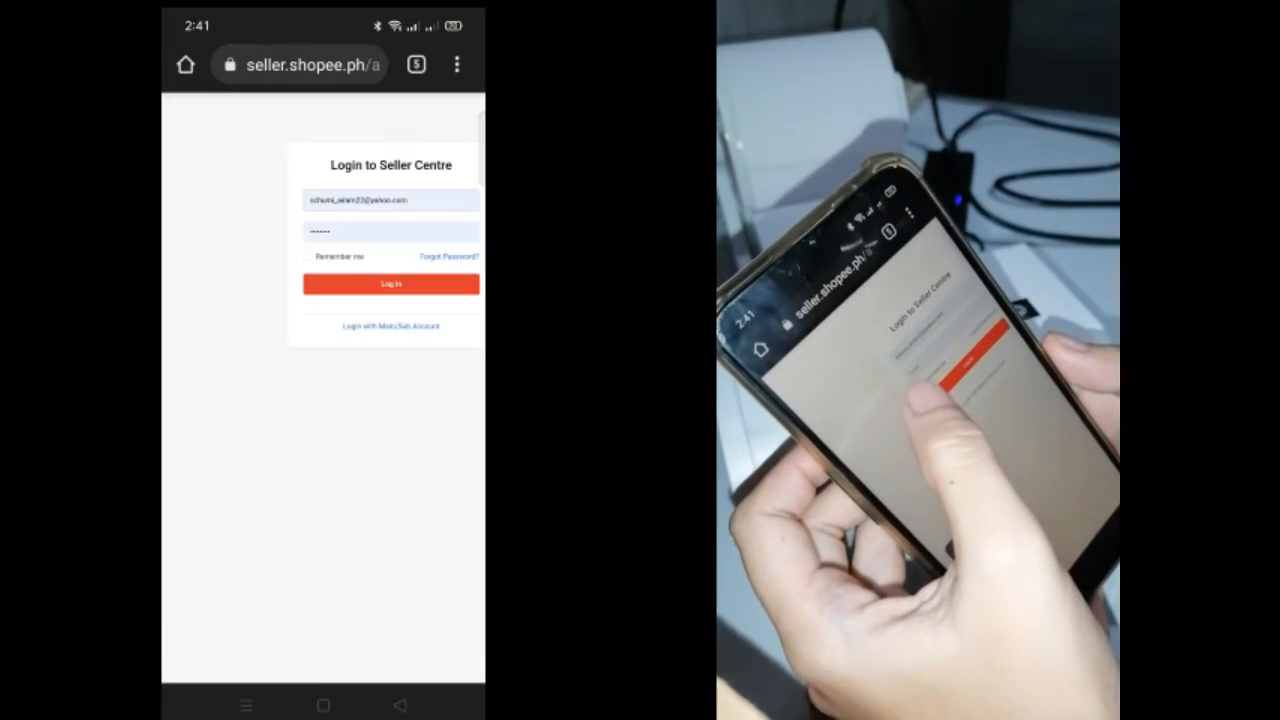
Sign in to Seller Centre with Remember me ticked and browse the dashboard and side menu.
left_click(308, 256)
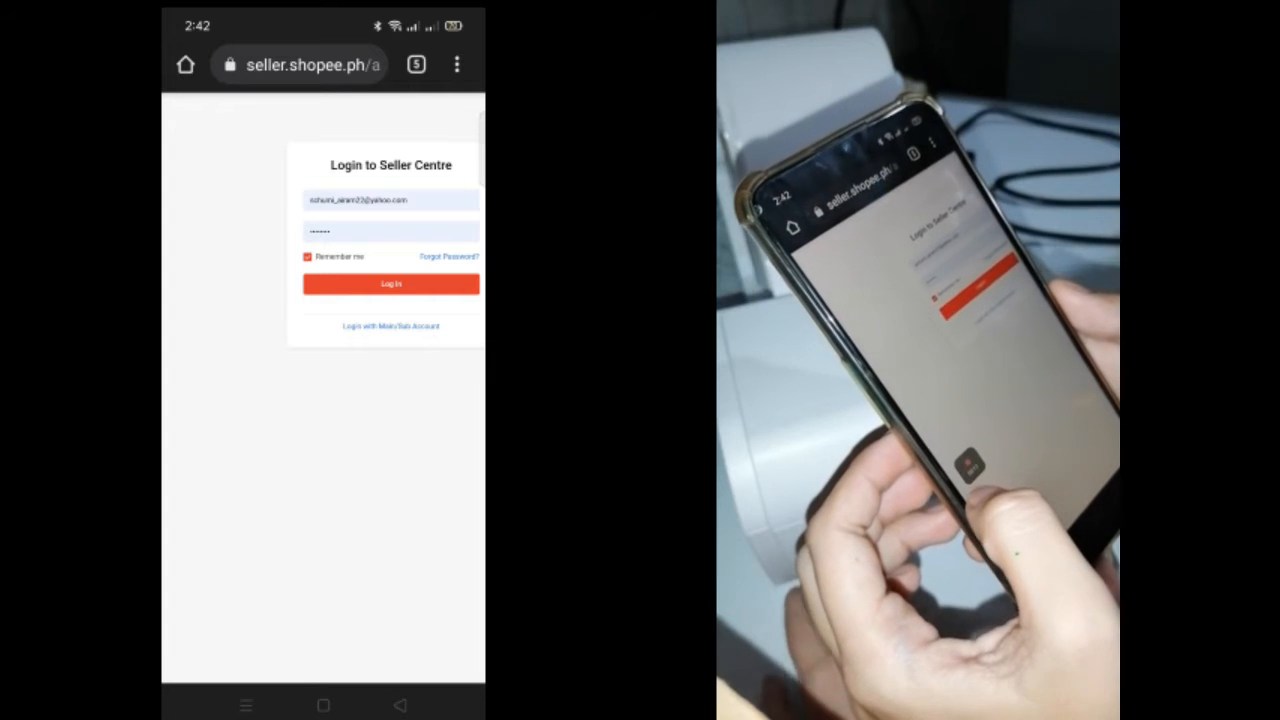
left_click(392, 284)
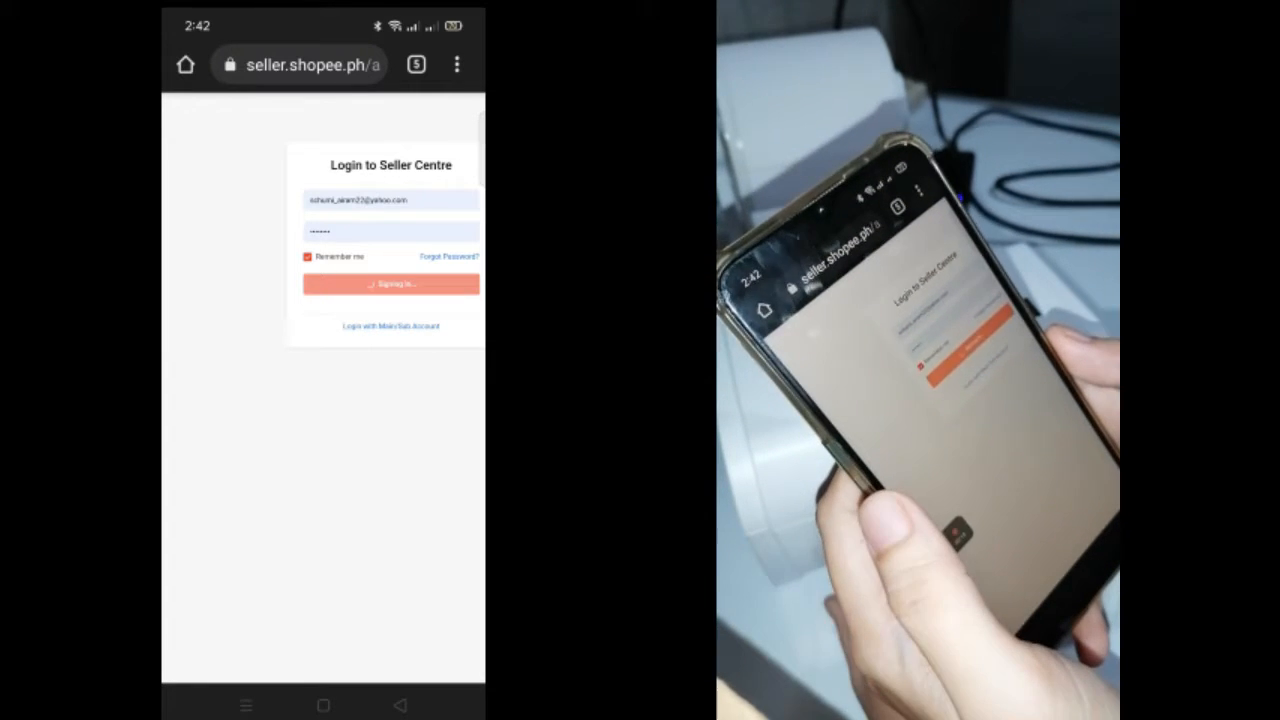
left_click(392, 284)
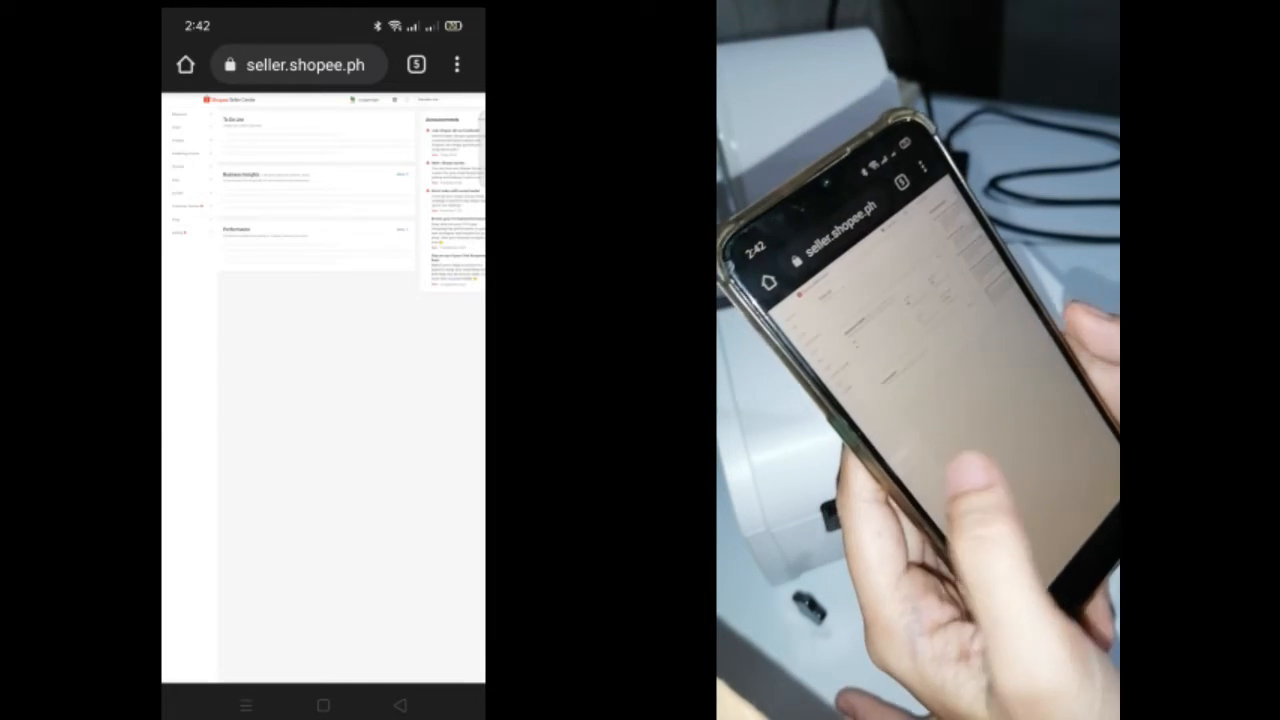
scroll("down", 3)
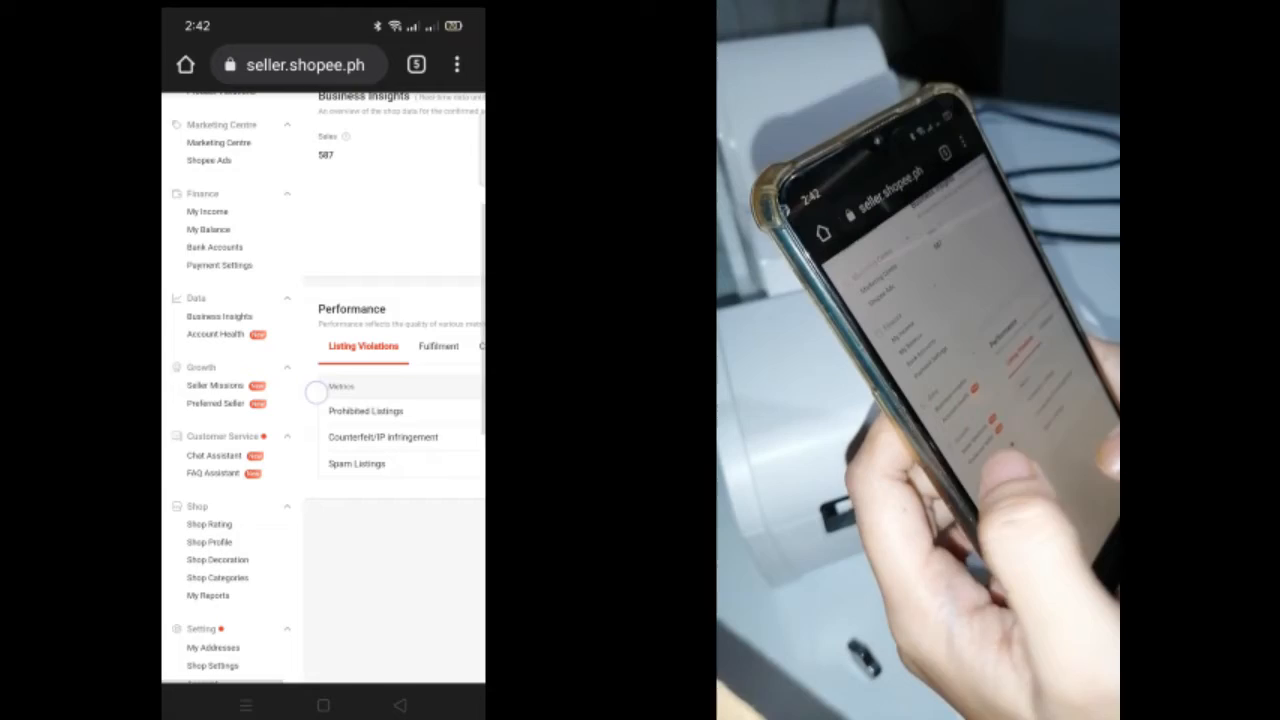
scroll("down", 3)
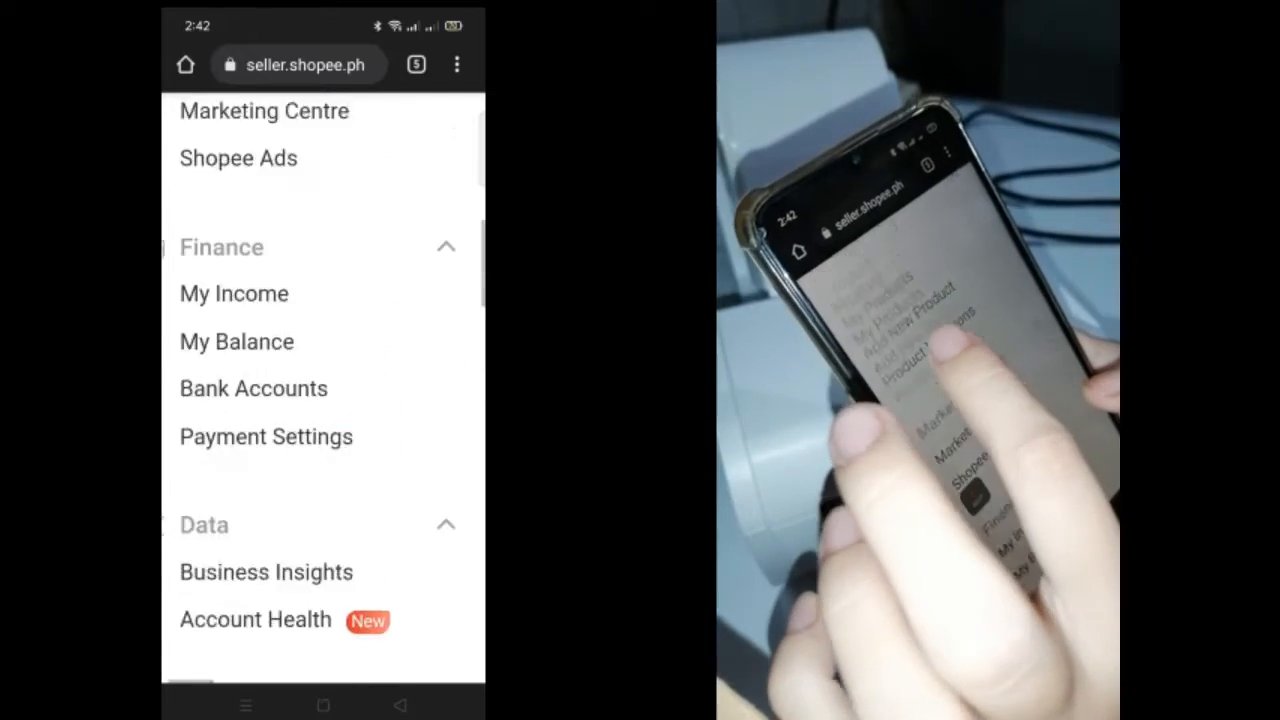
scroll("up", 3)
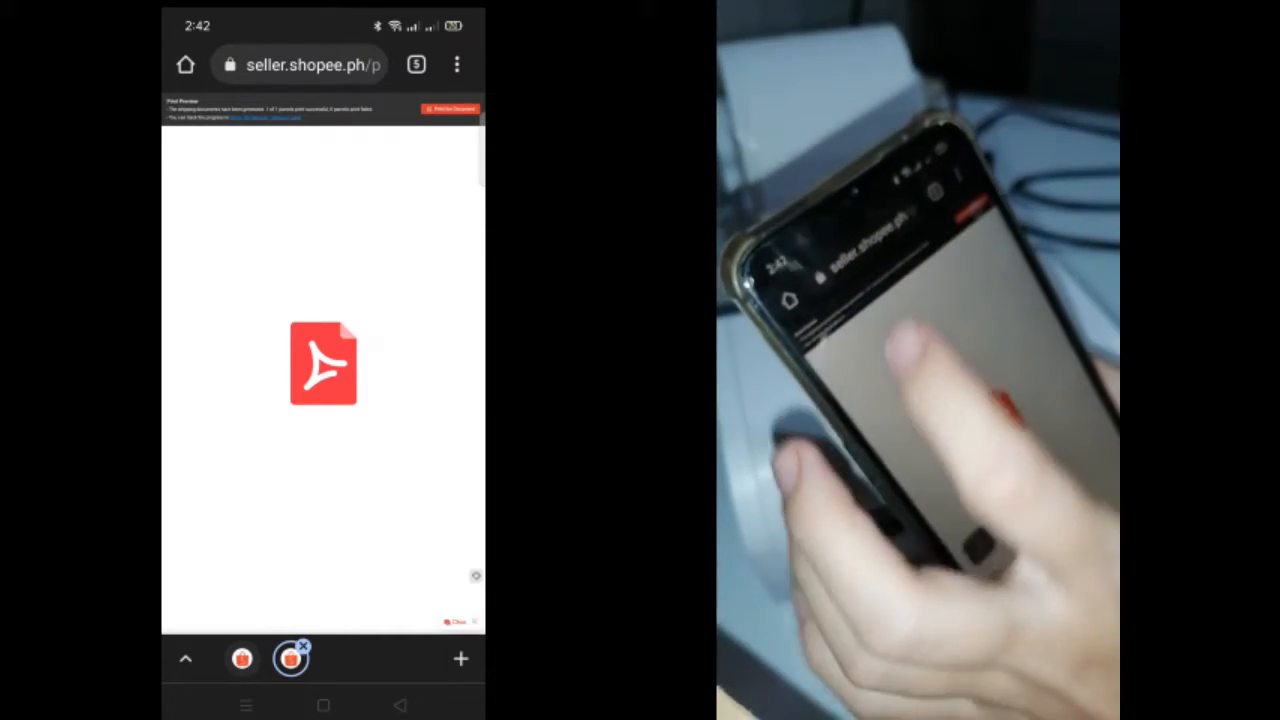
Download the J&T Express air waybill PDF again into Downloads.
left_click(324, 362)
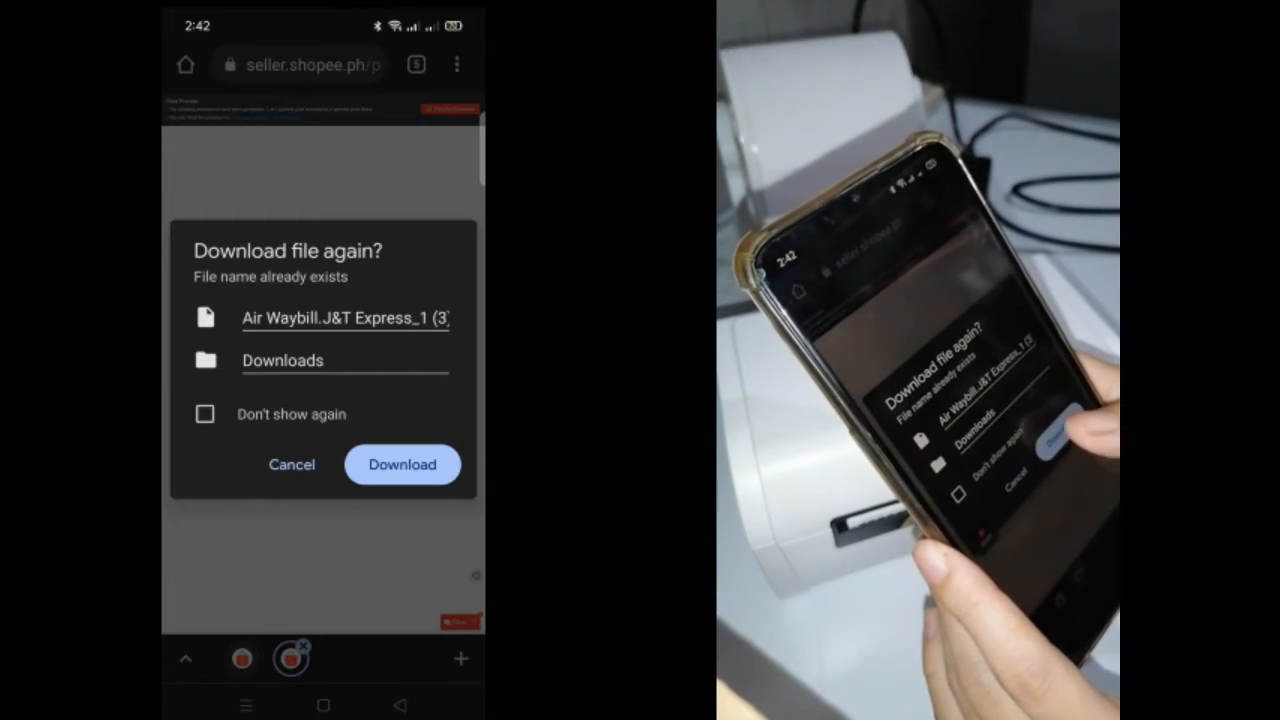
left_click(402, 464)
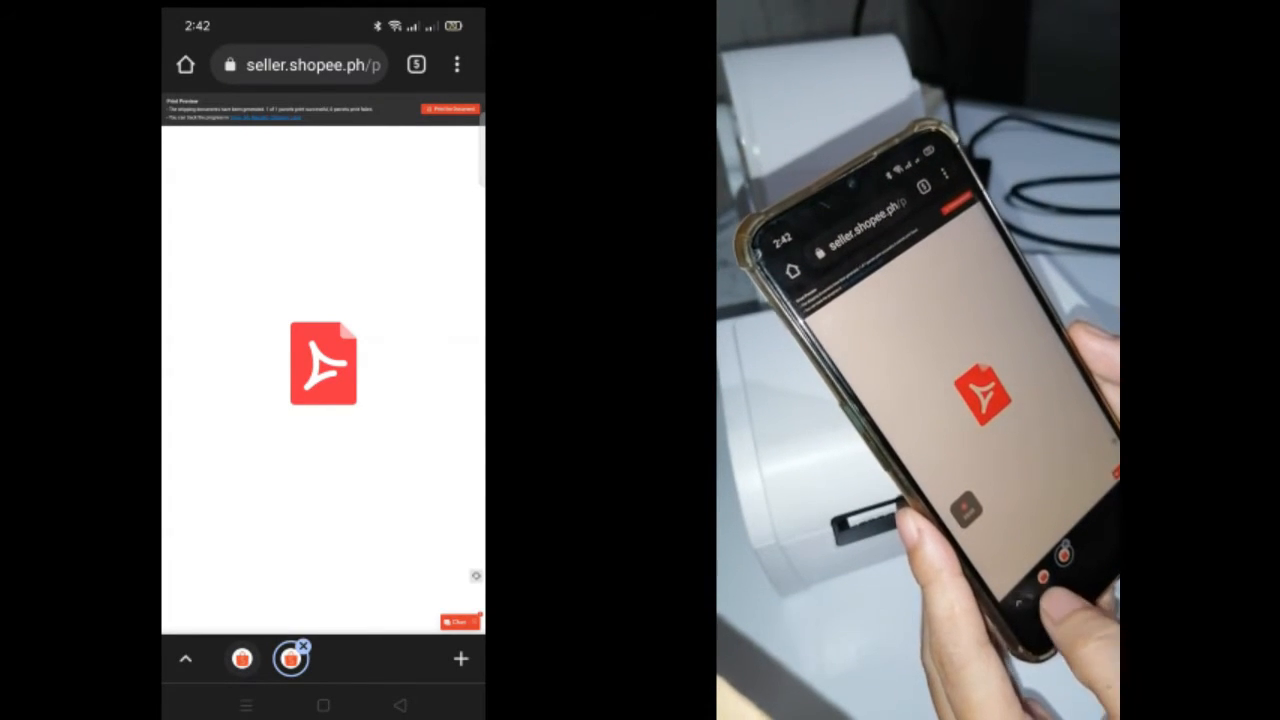
left_click(324, 704)
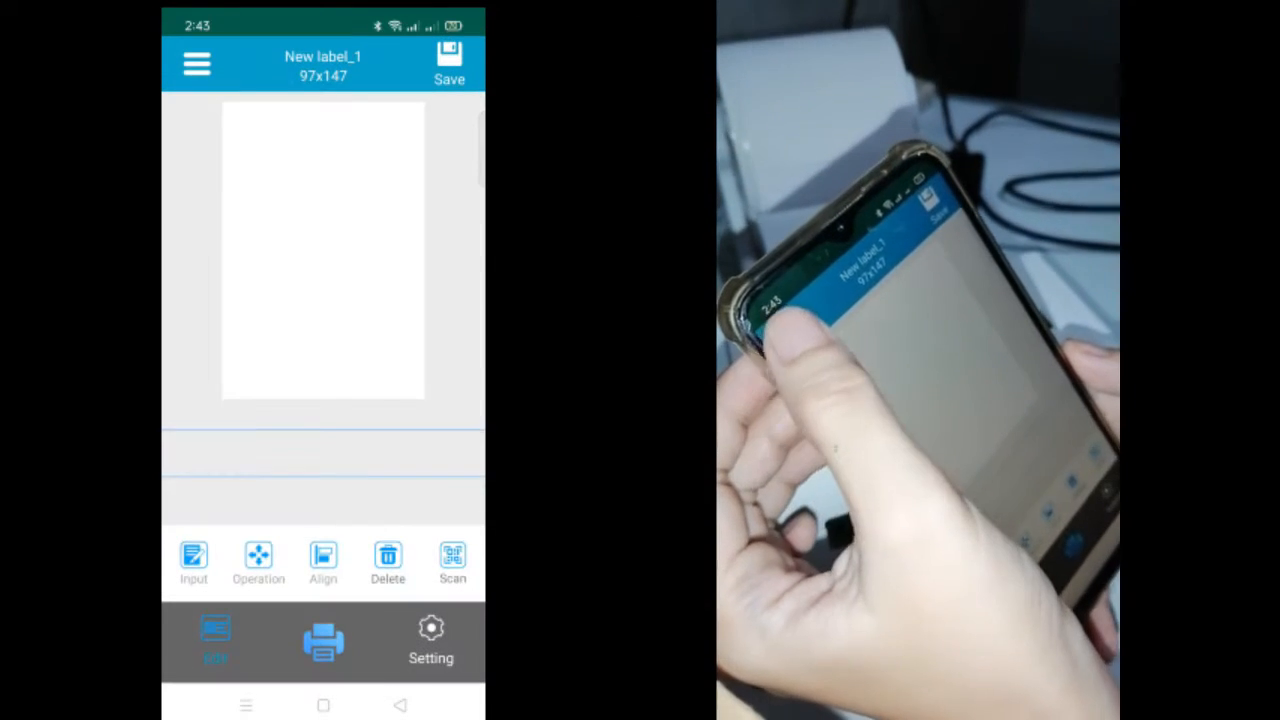
Load the Air Waybill J&T Express PDF into Print Label's Print PDF preview at 100 by 150.
left_click(196, 64)
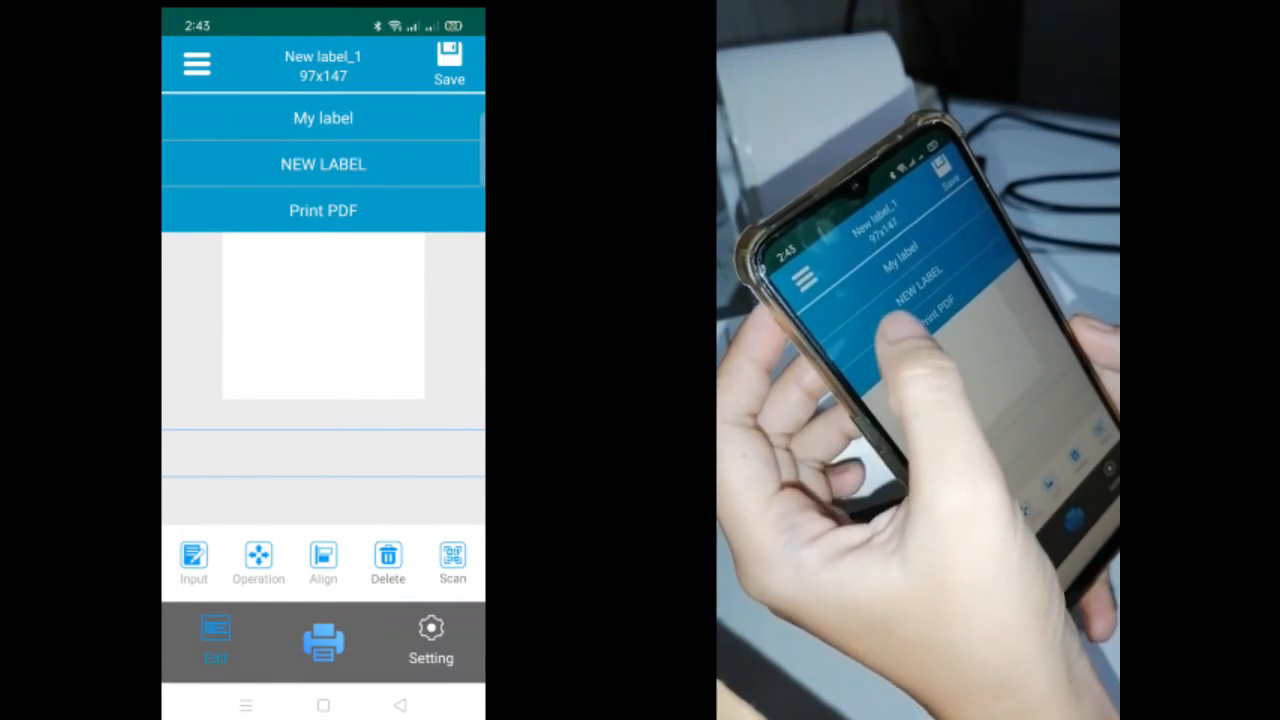
left_click(322, 210)
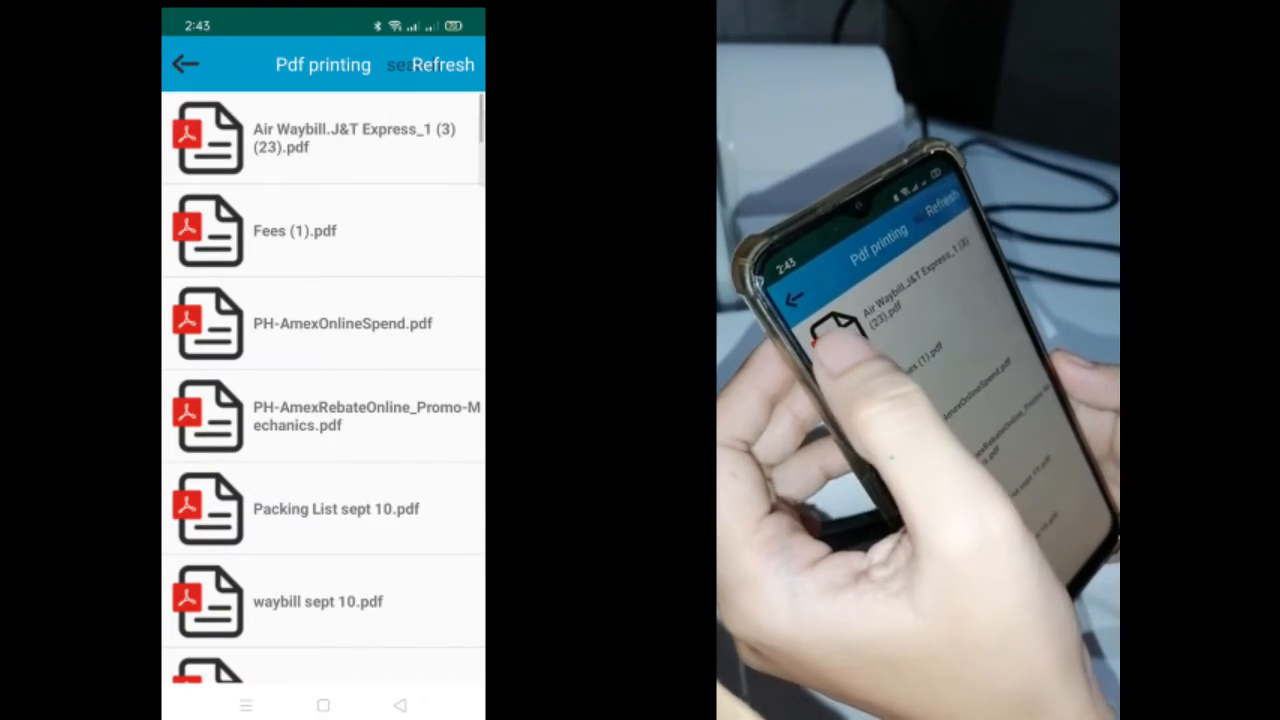
left_click(324, 138)
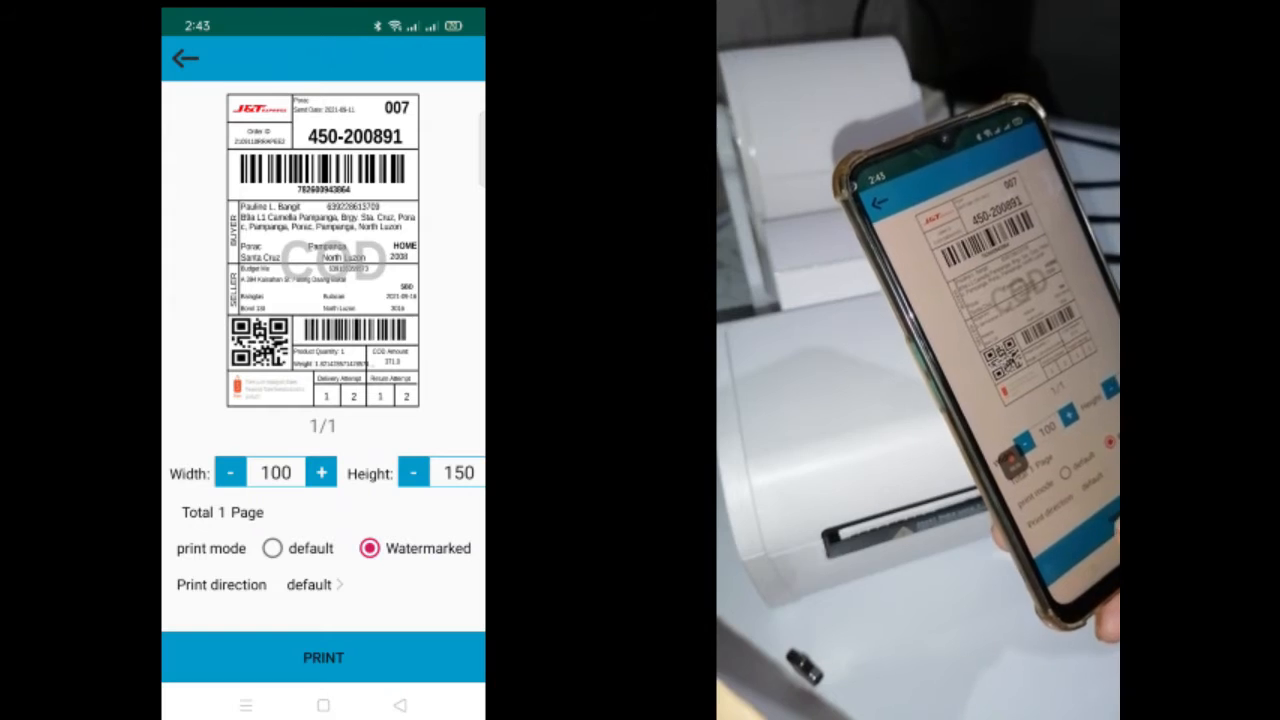
Start printing and open the Bluetooth connection page from the Not connected status.
left_click(324, 656)
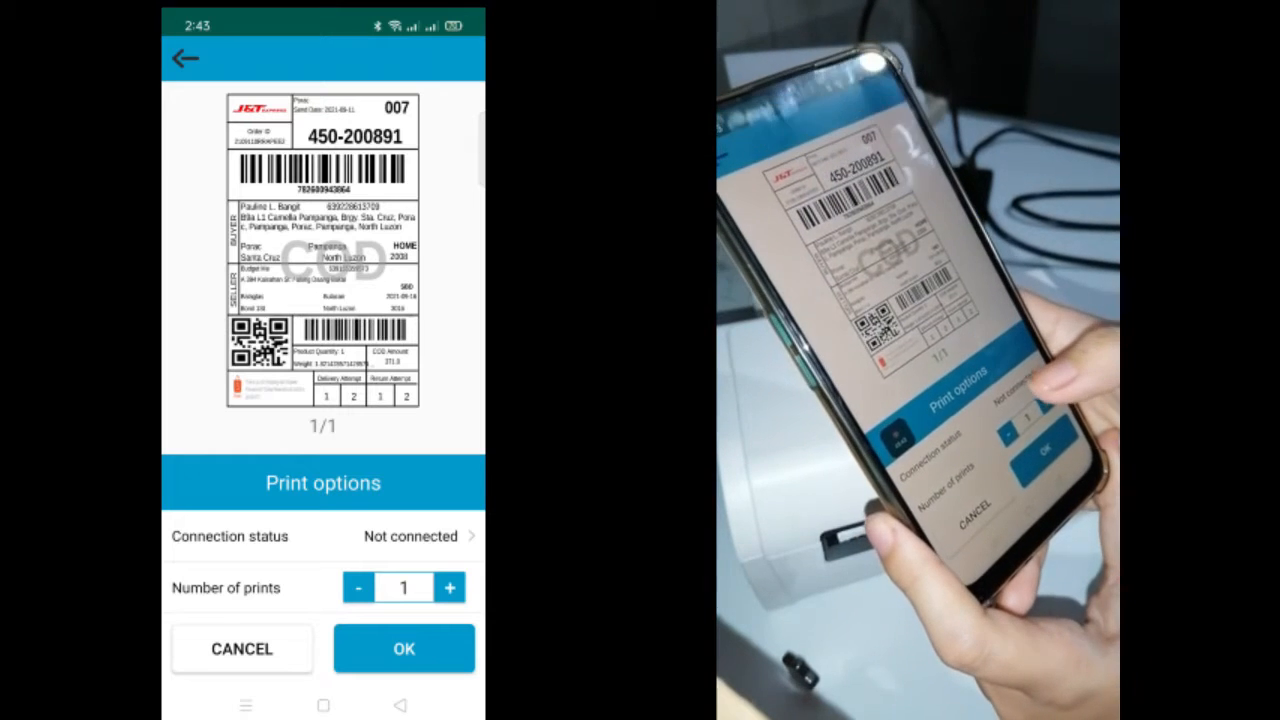
left_click(404, 648)
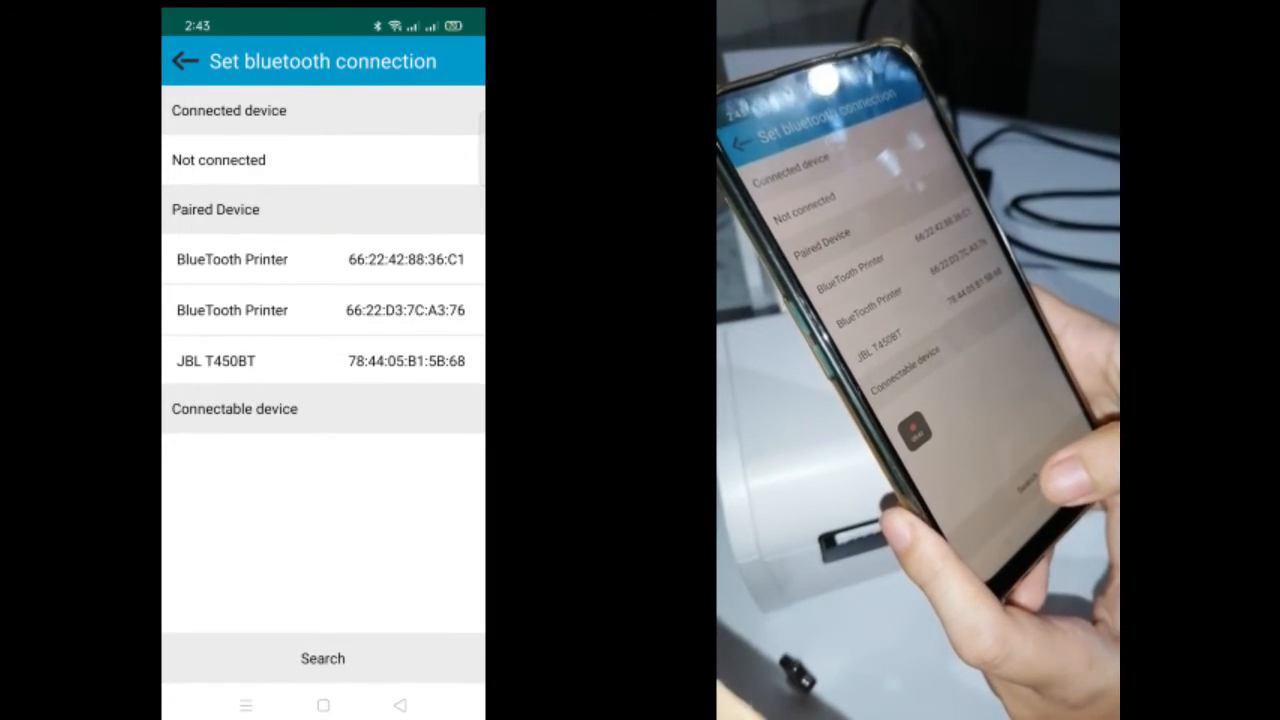
left_click(322, 658)
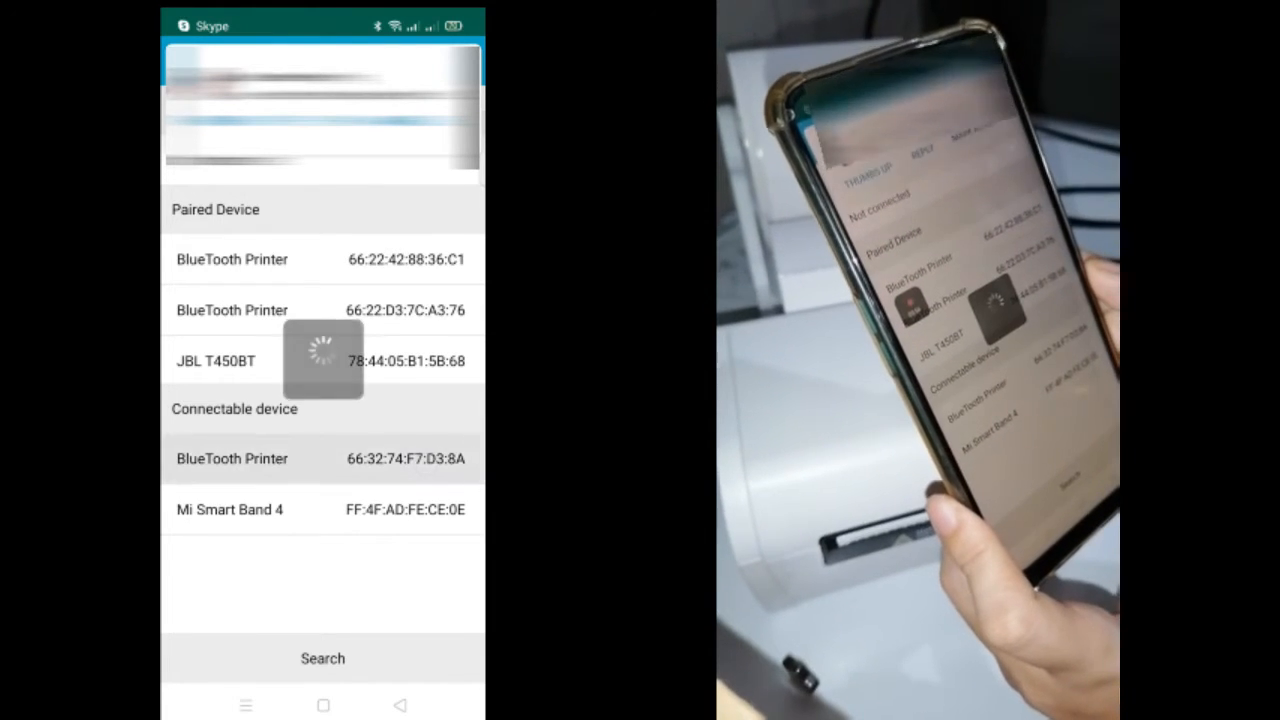
left_click(216, 360)
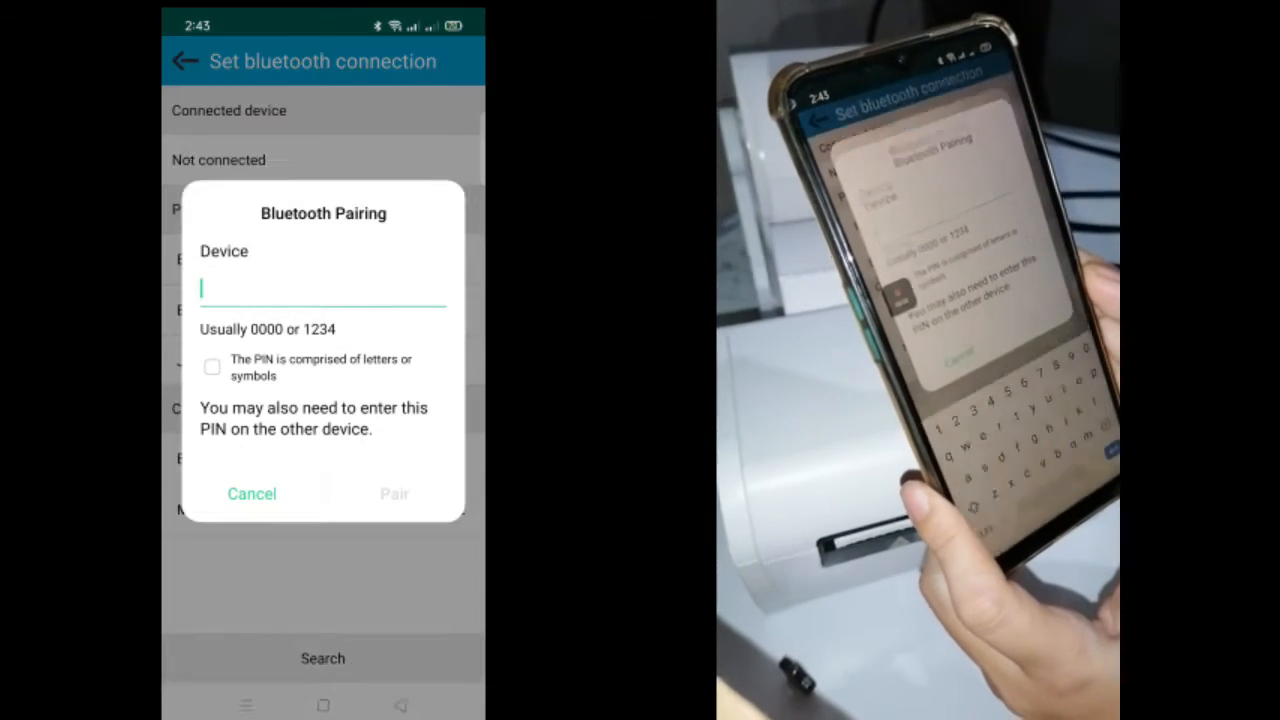
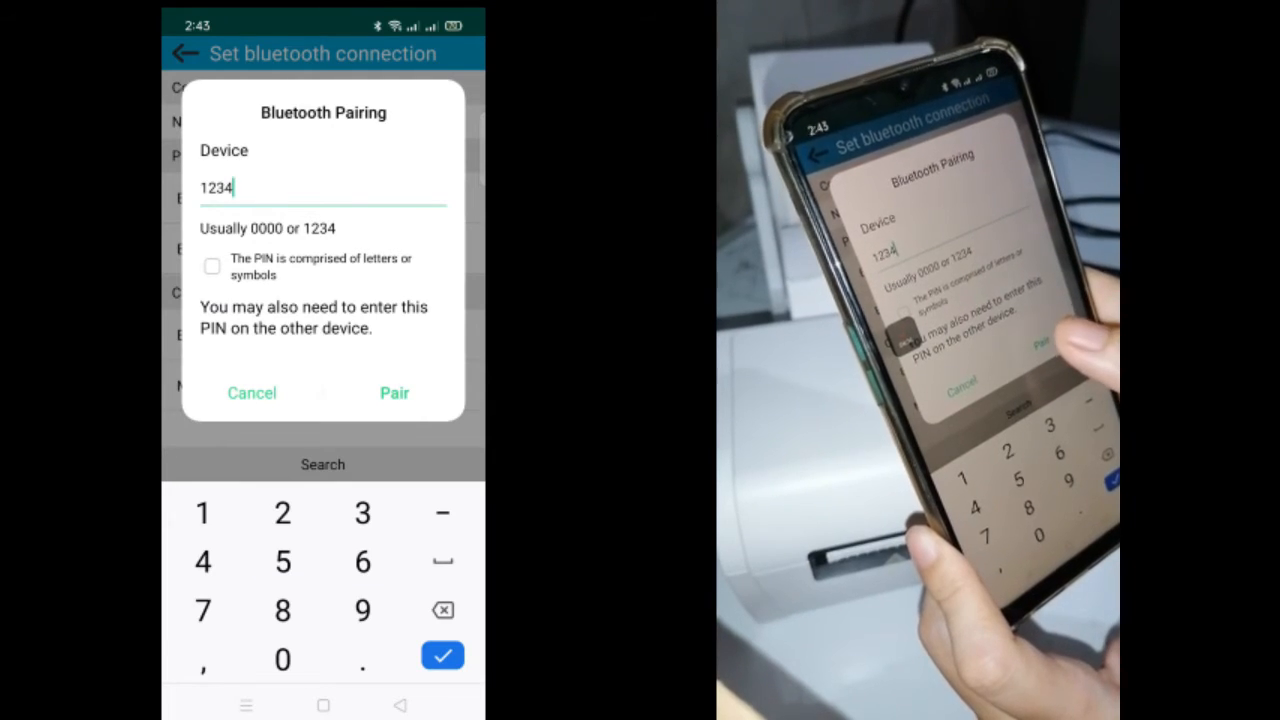
left_click(394, 392)
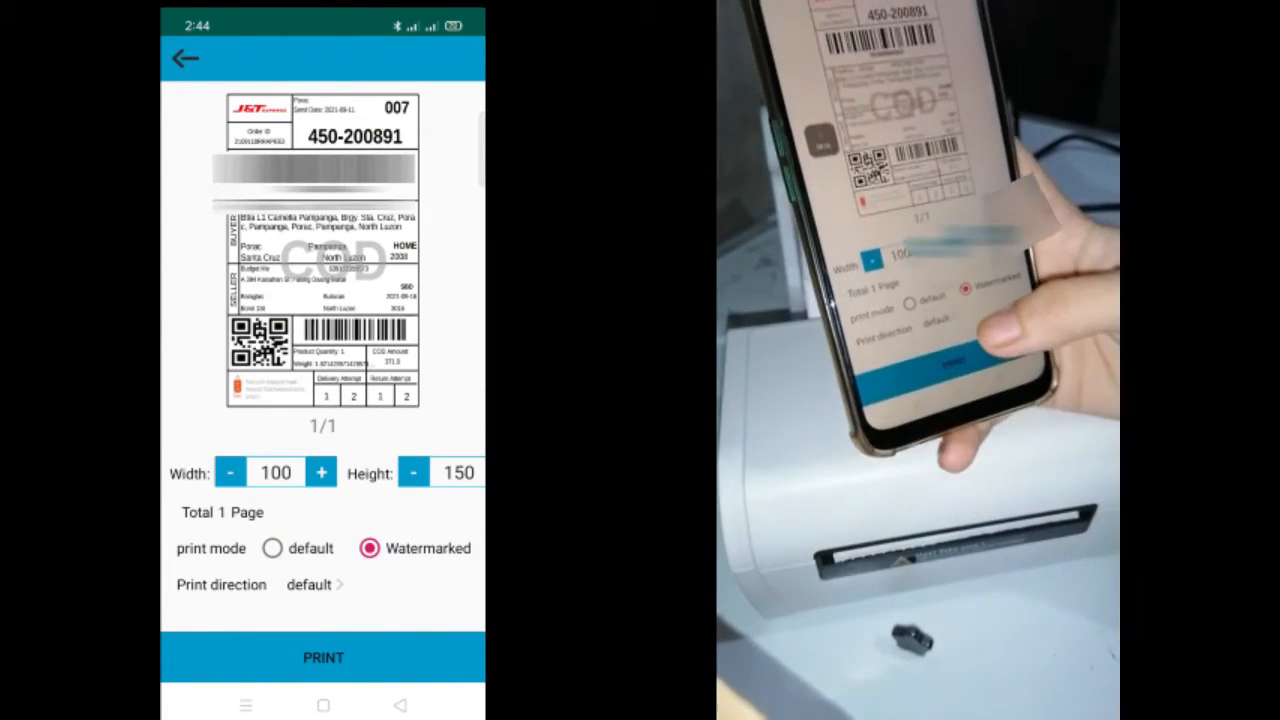
Print the waybill label on the connected Bluetooth thermal printer.
left_click(324, 656)
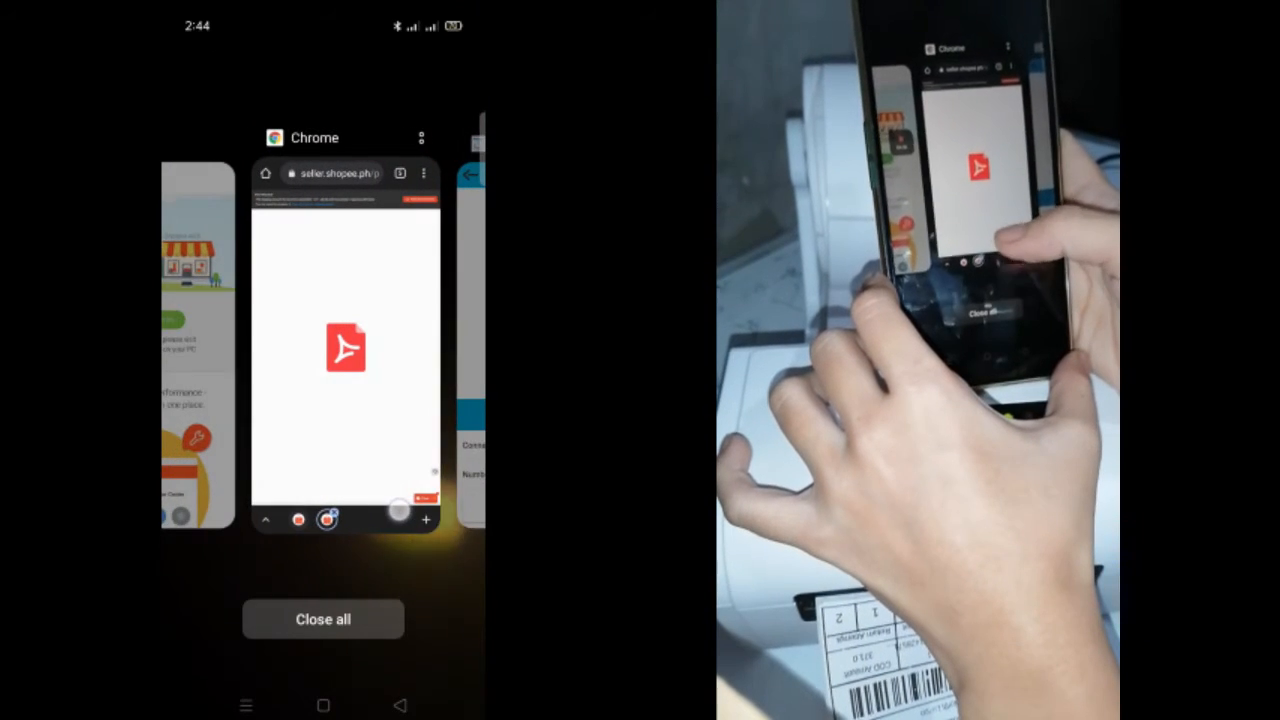
Return to Seller Centre in Chrome and go to Shipment > Mass Ship.
left_click(344, 348)
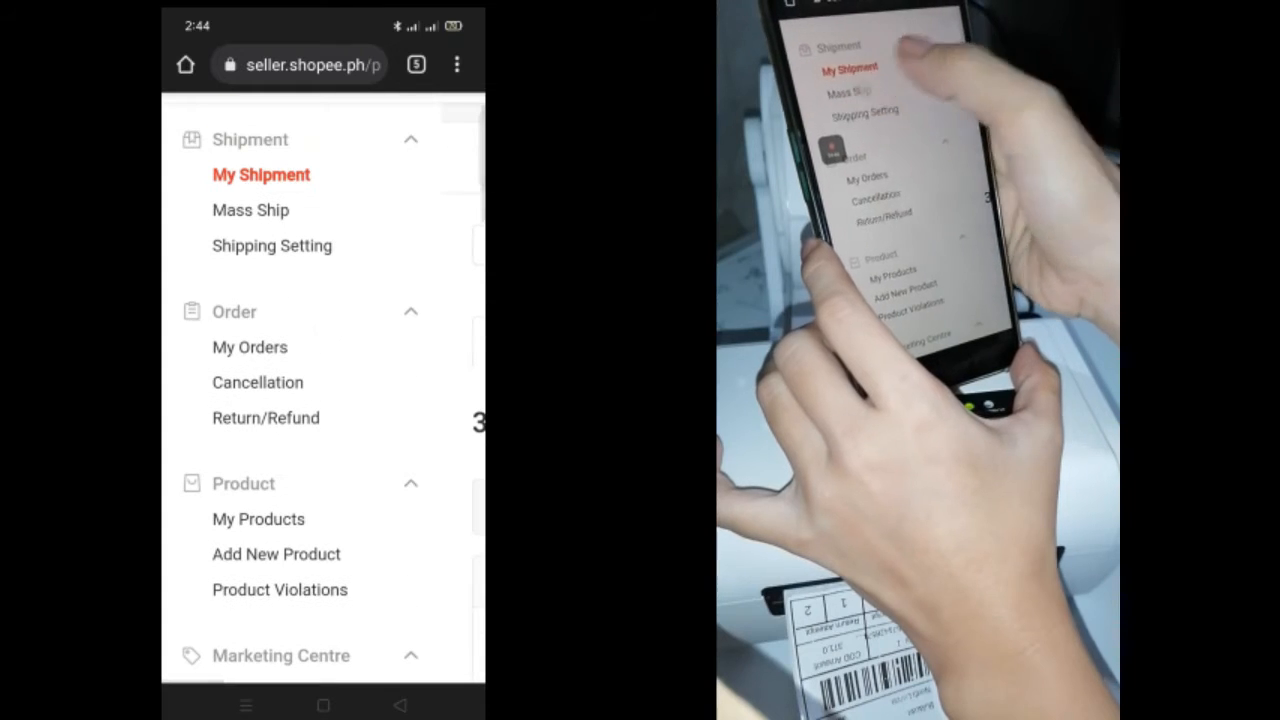
left_click(250, 210)
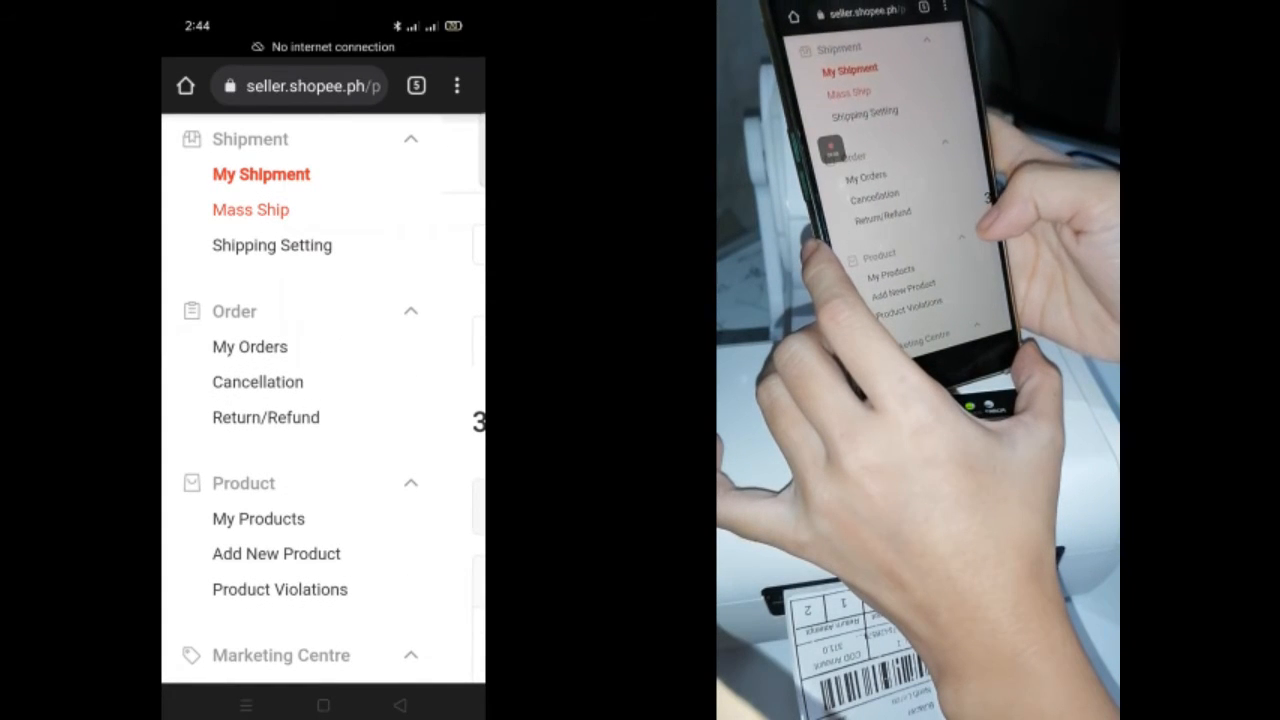
left_click(250, 210)
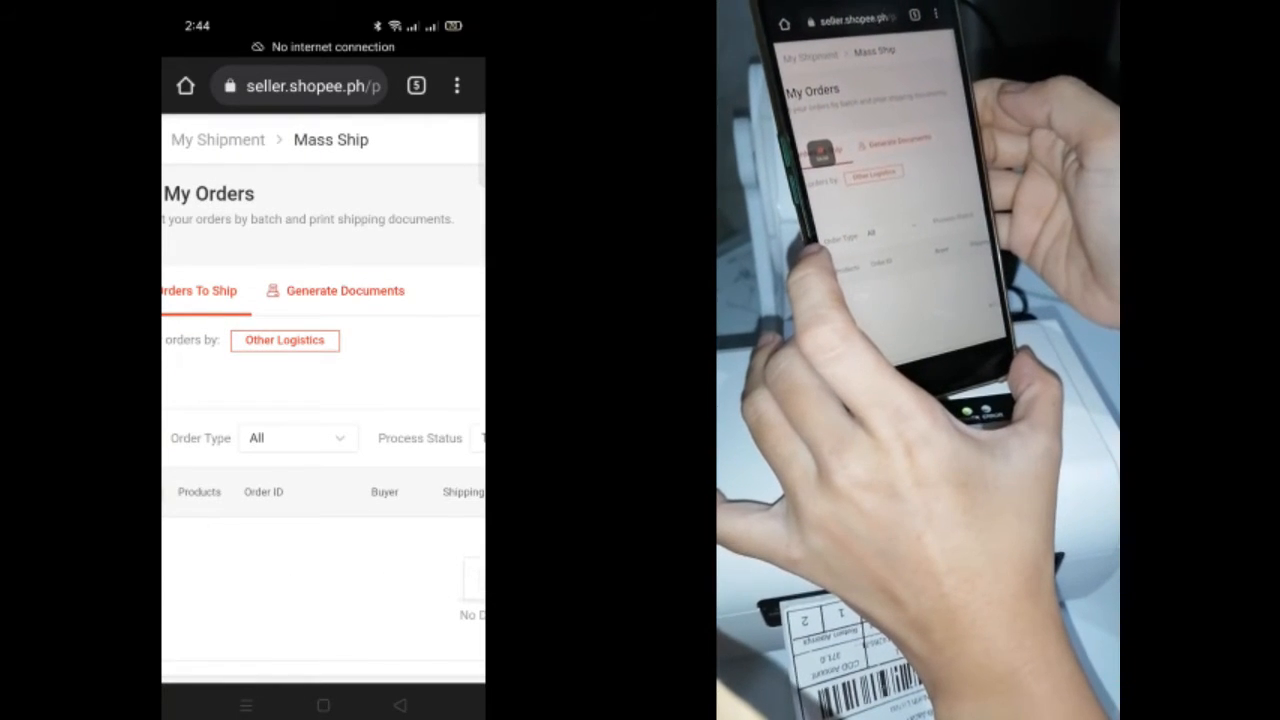
Switch the Mass Ship page to Generate Documents and review the options.
left_click(344, 290)
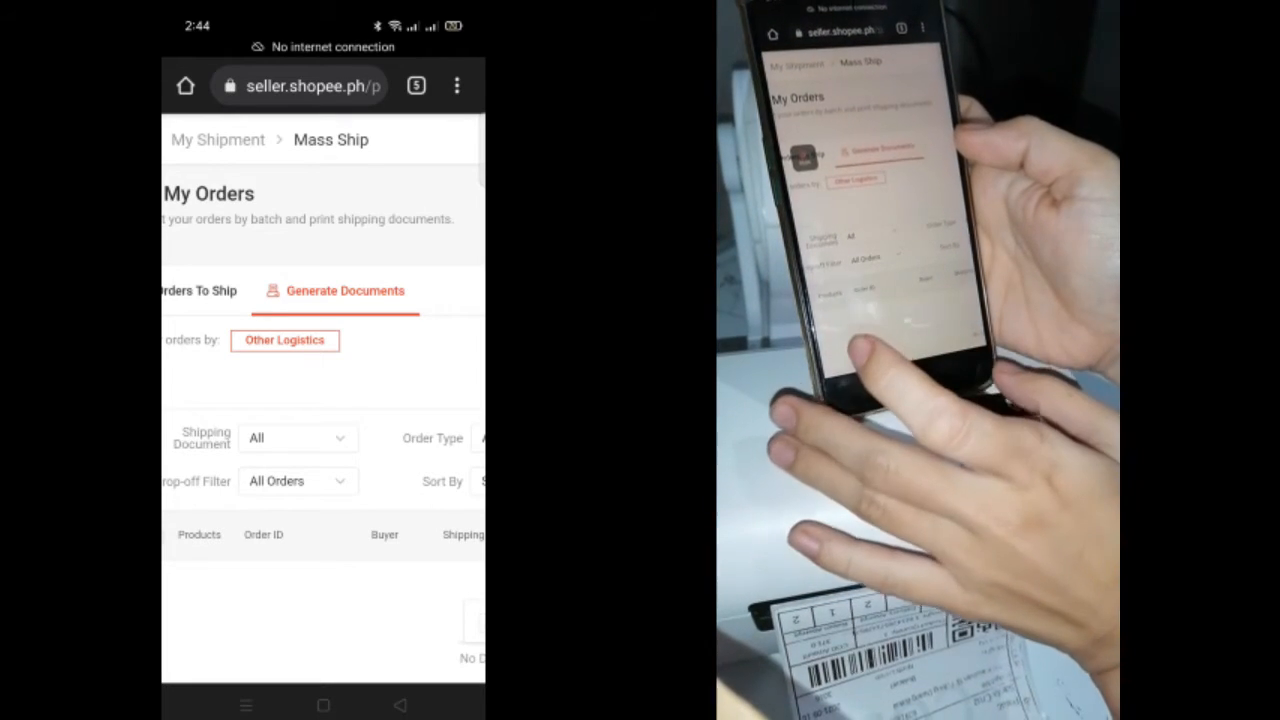
scroll("up", 3)
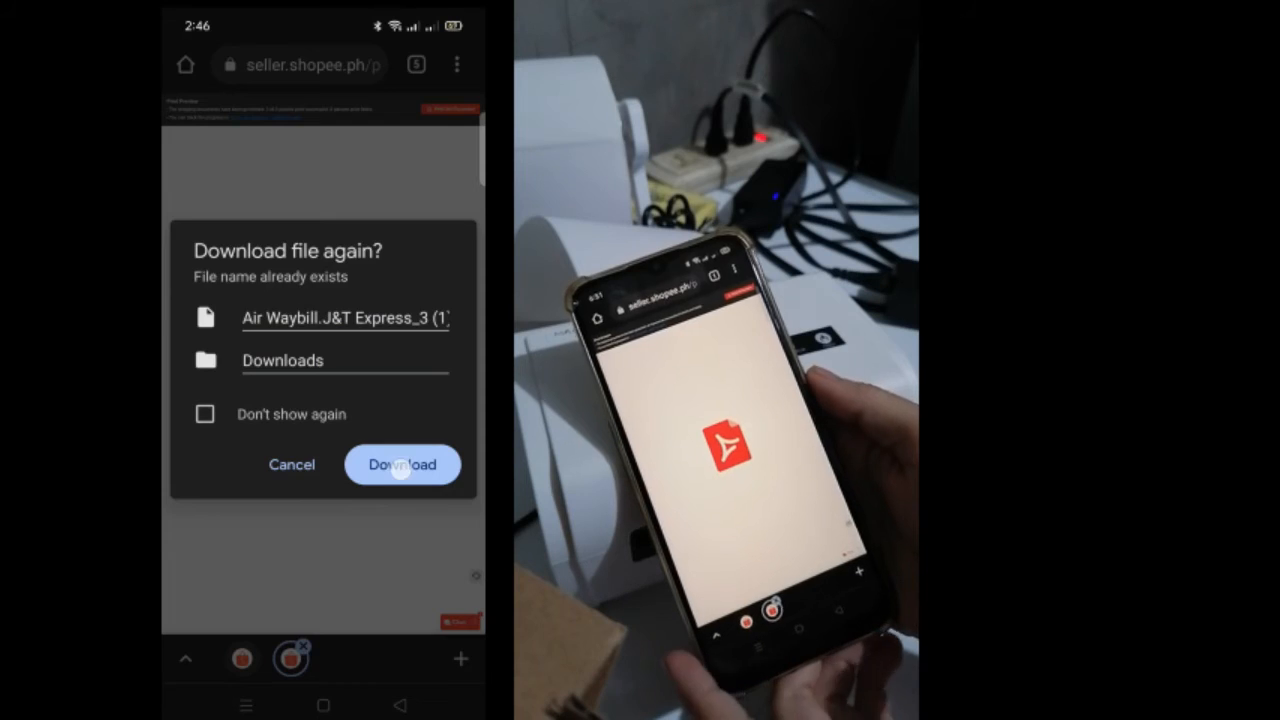
Confirm 'Download file again?' to re-download the J&T Express air waybill PDF.
left_click(402, 464)
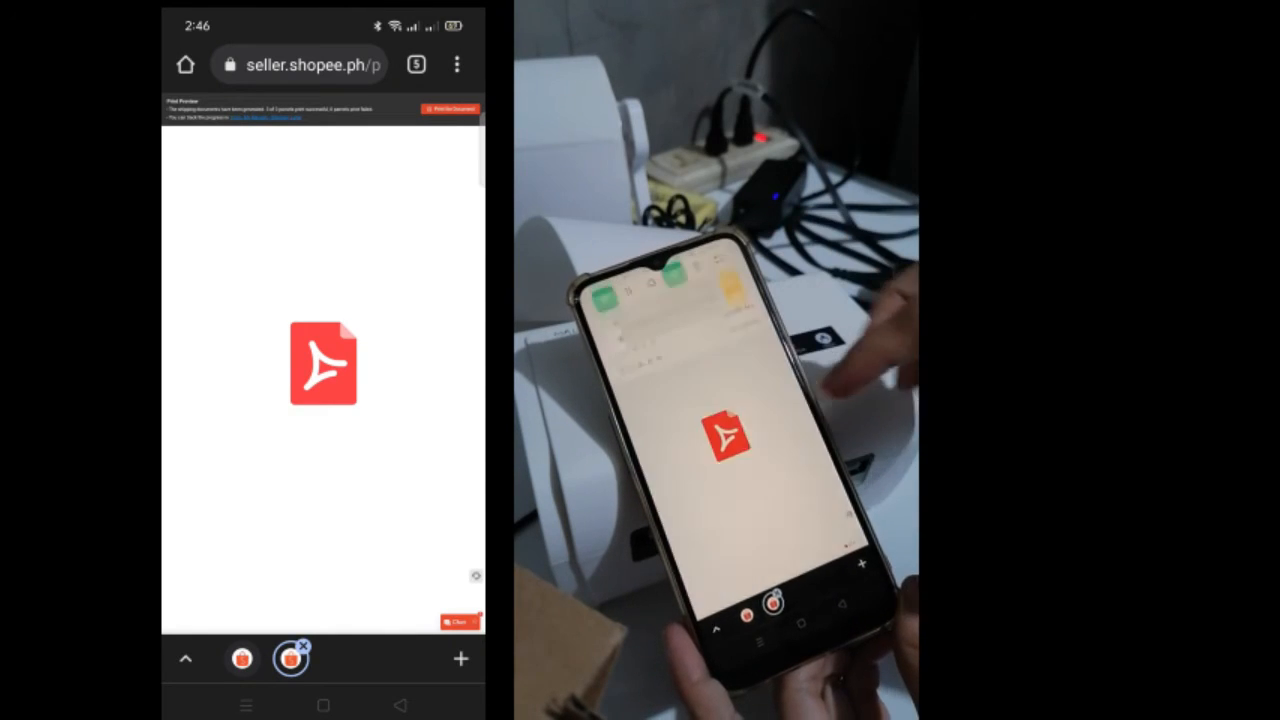